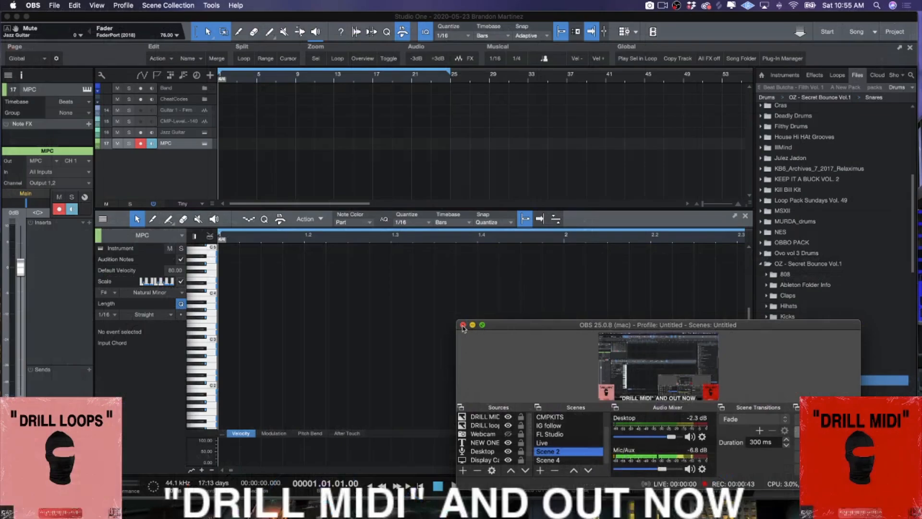
Close the OBS window but answer No so the recording keeps running
click(463, 325)
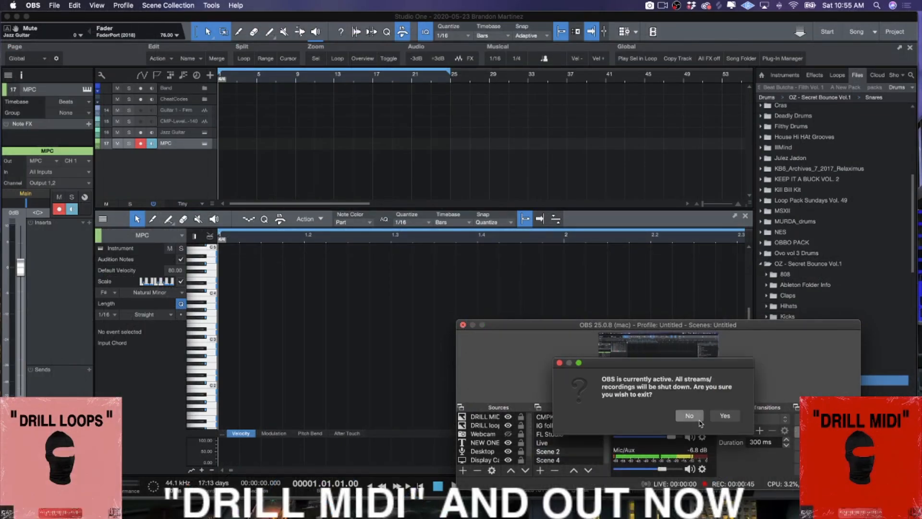
click(689, 415)
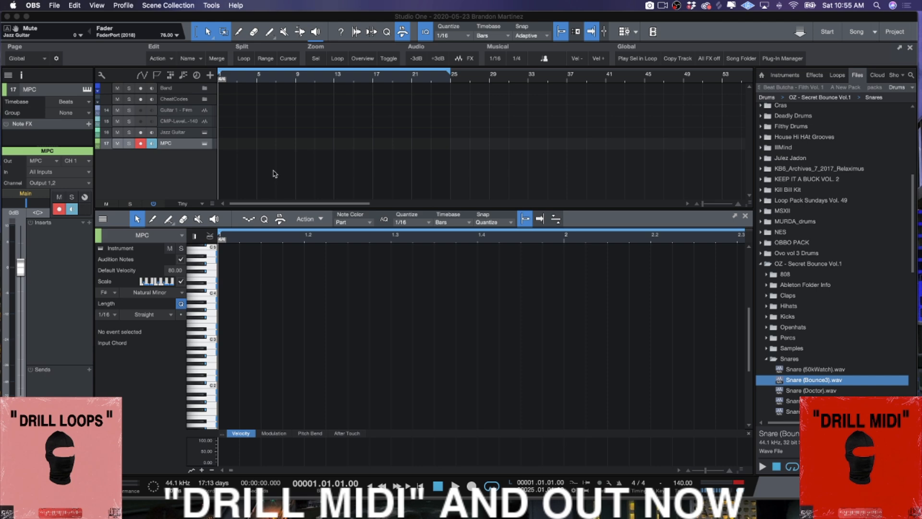
mouse_move(289, 184)
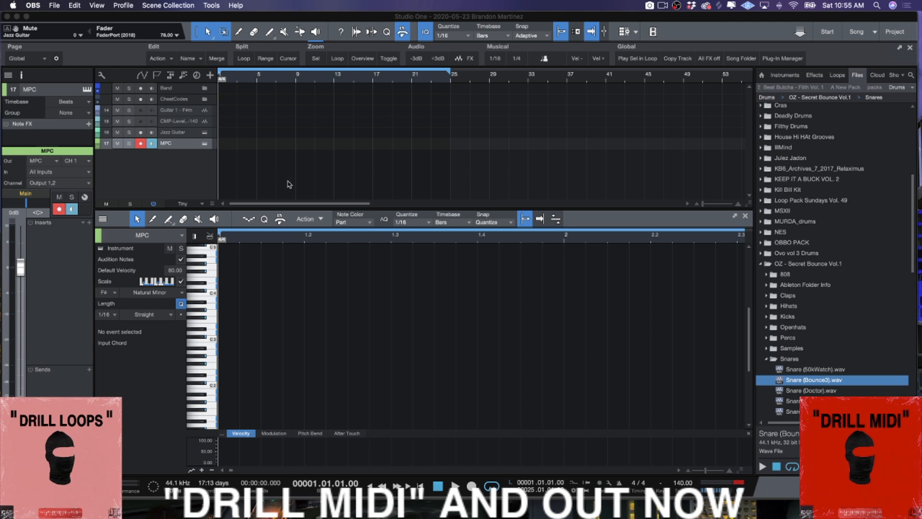
mouse_move(205, 146)
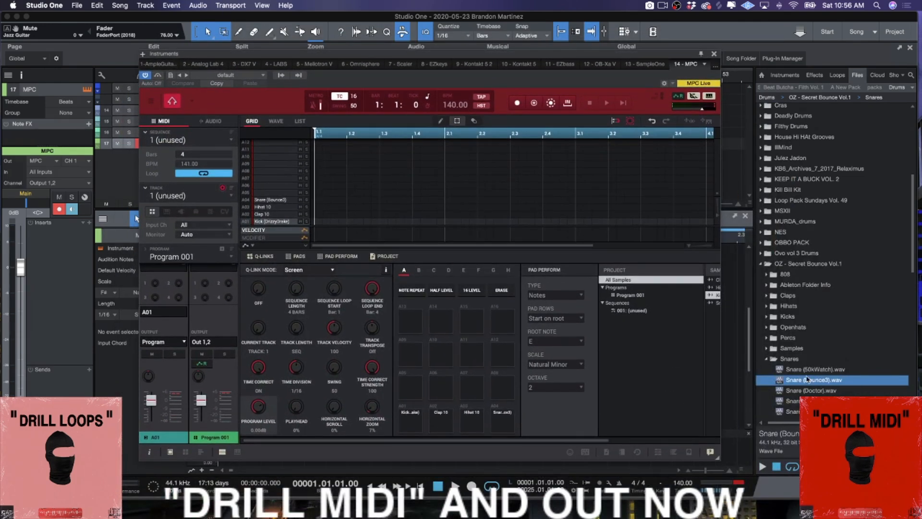
click(441, 386)
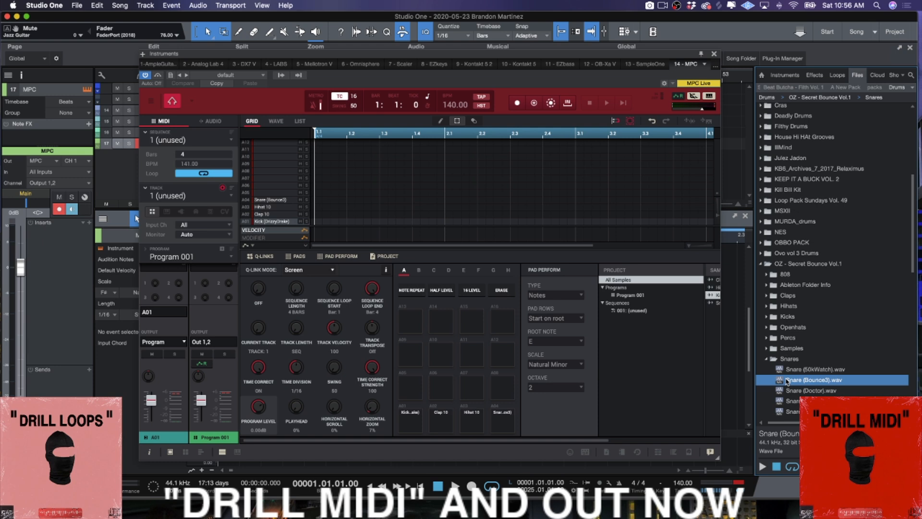
click(440, 419)
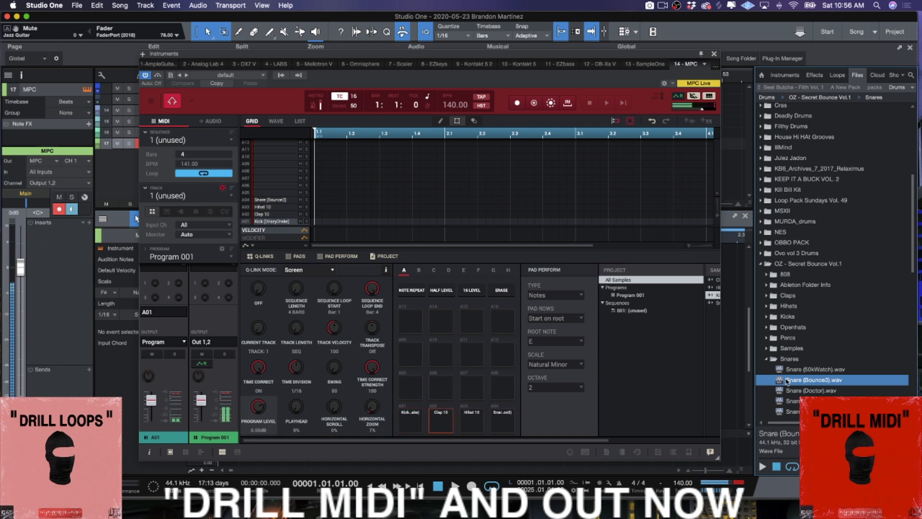
click(409, 420)
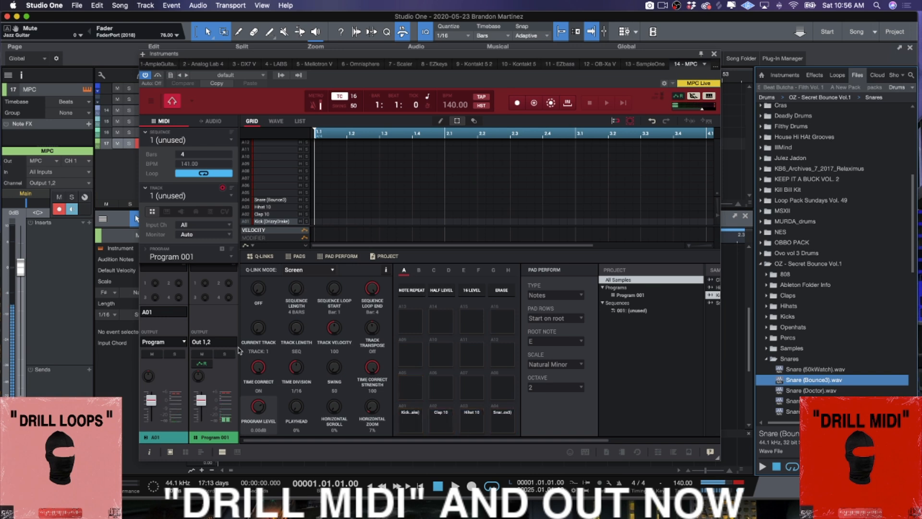
mouse_move(235, 349)
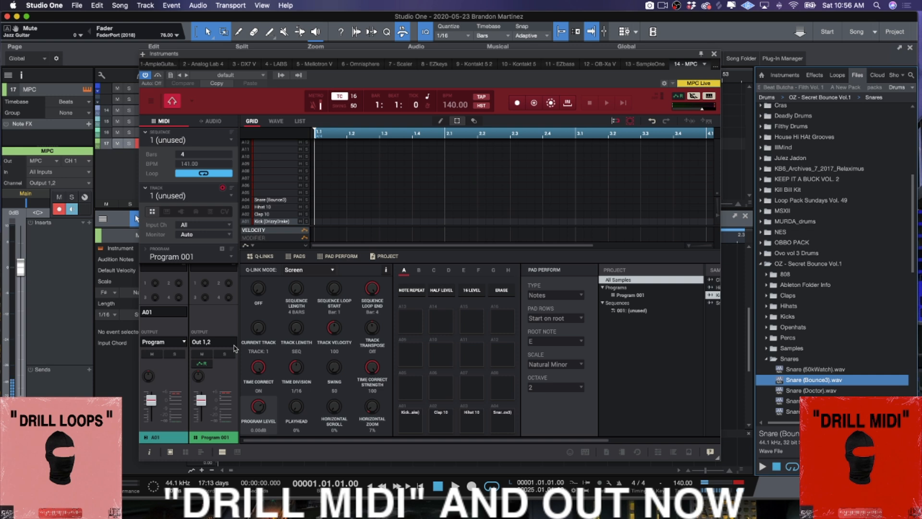
mouse_move(443, 367)
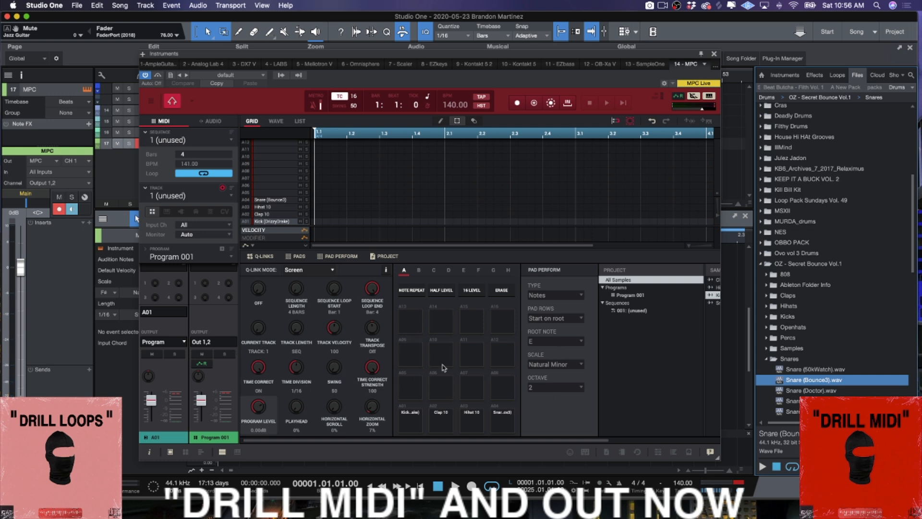
mouse_move(450, 395)
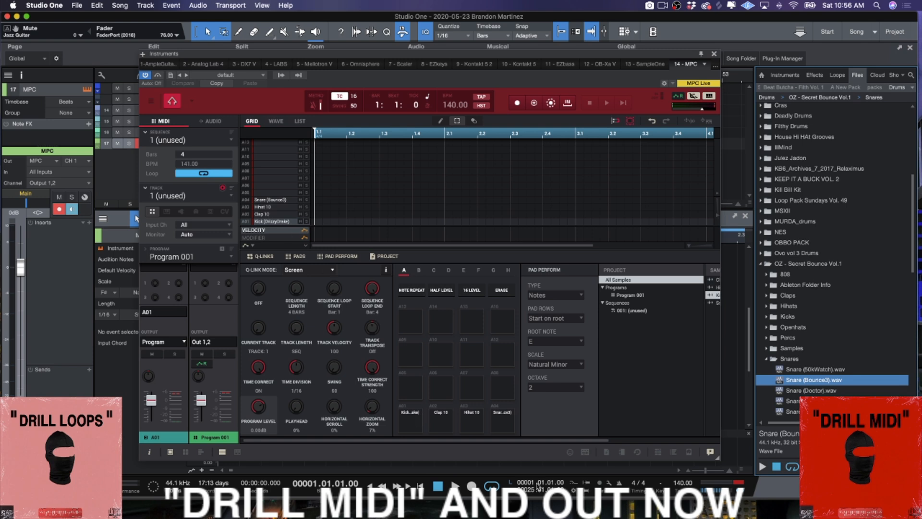
mouse_move(152, 102)
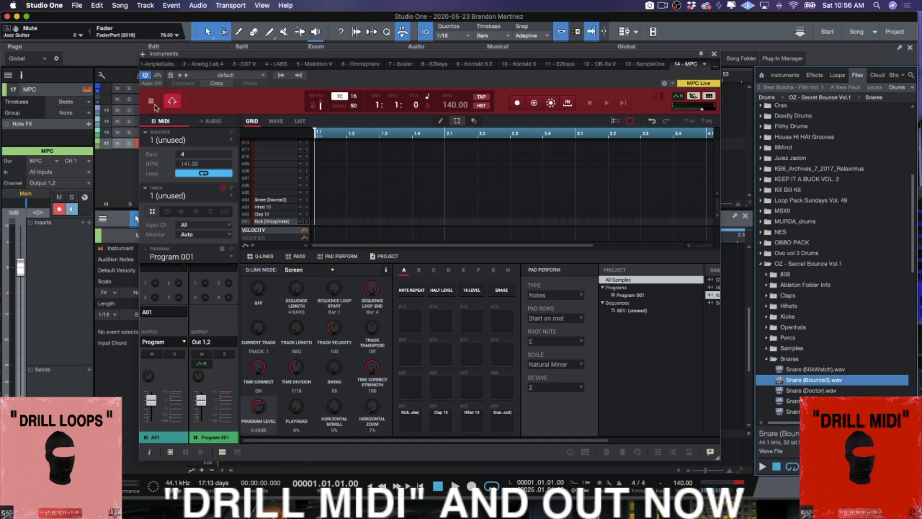
Apply Chromatic C1 in MPC Program Note Mapping, starting pad A01 at MIDI 36
click(151, 102)
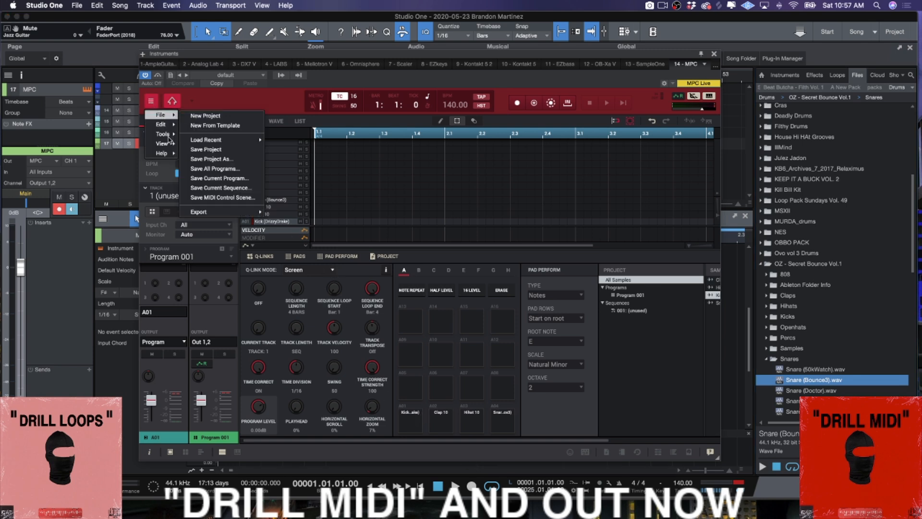
click(162, 124)
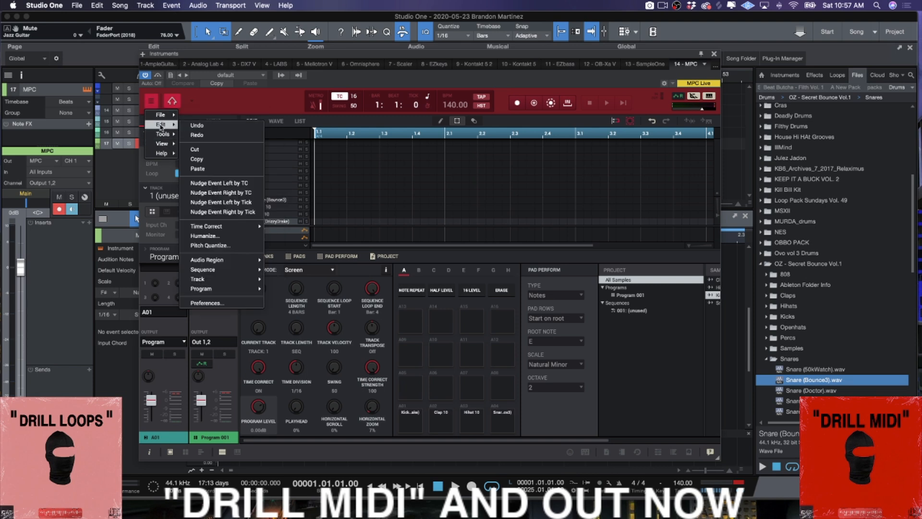
mouse_move(222, 288)
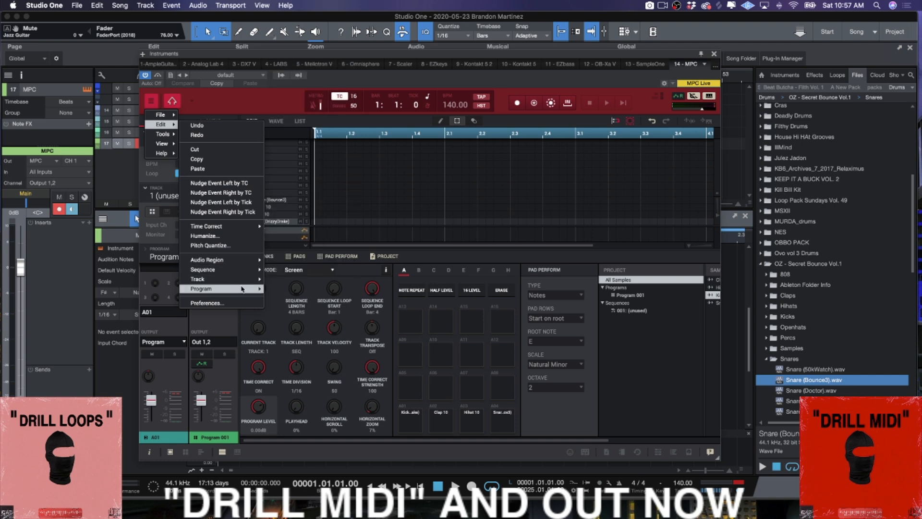
click(201, 289)
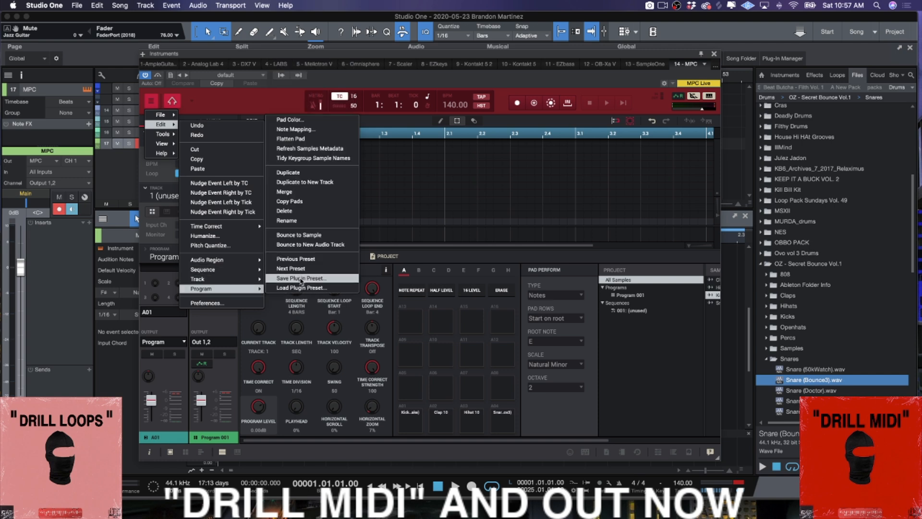
mouse_move(295, 128)
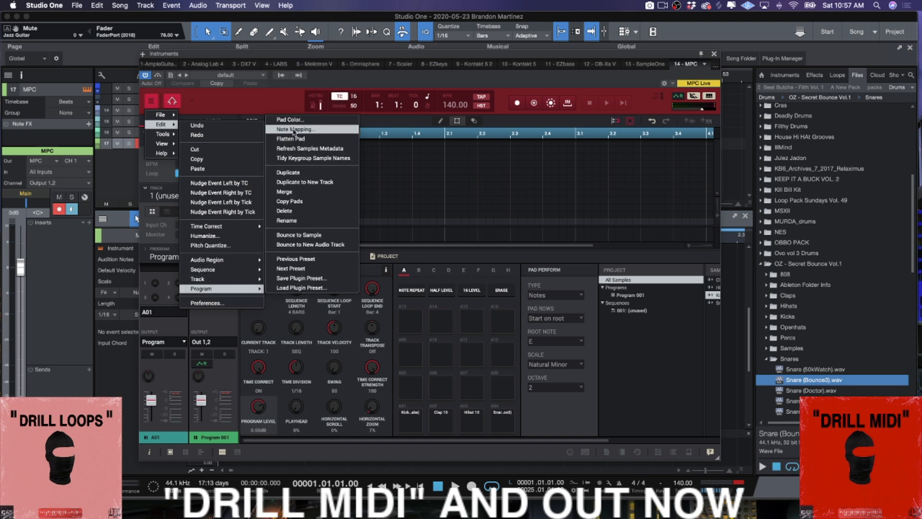
click(295, 128)
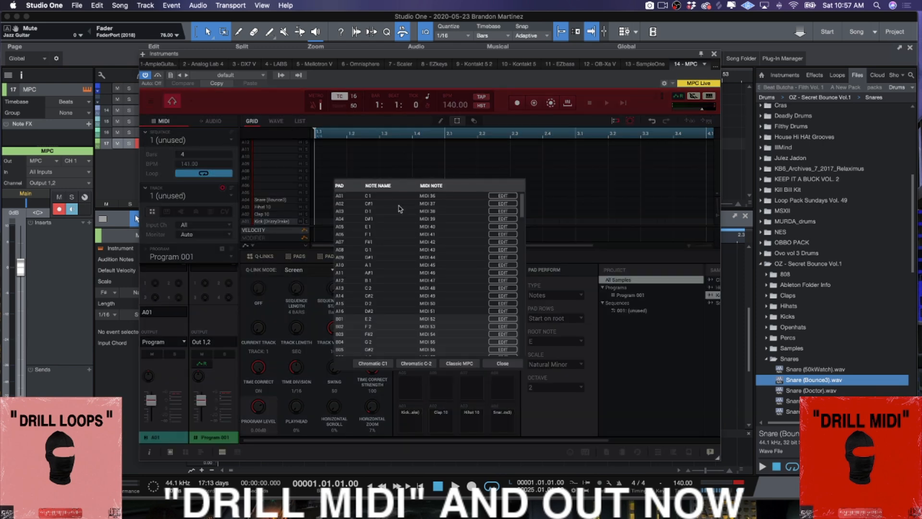
mouse_move(463, 369)
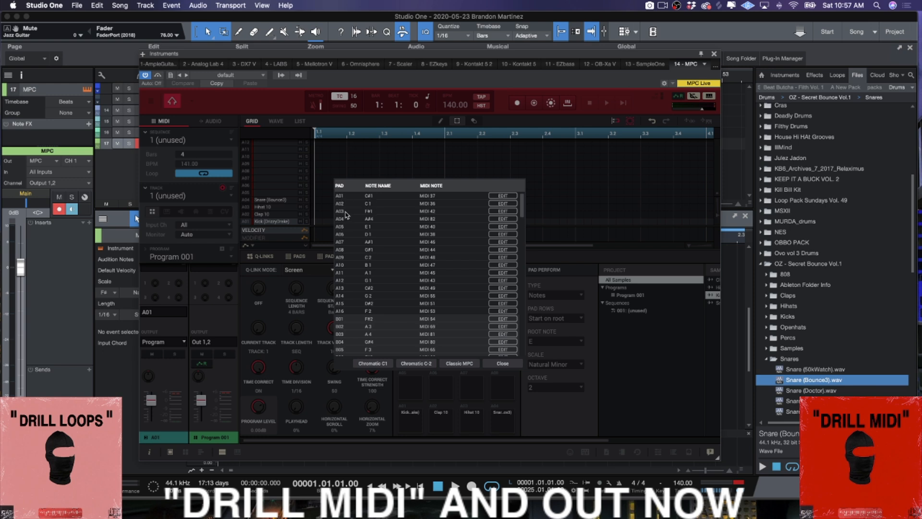
mouse_move(390, 216)
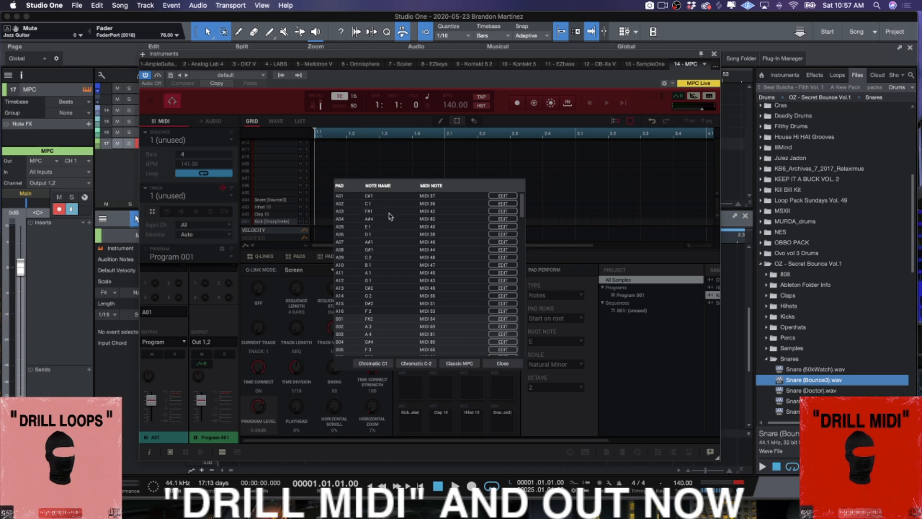
mouse_move(387, 366)
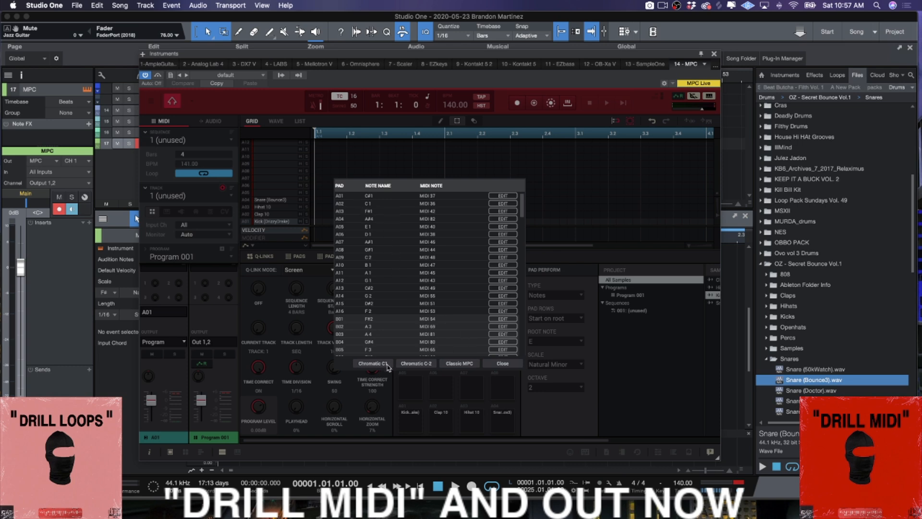
click(371, 363)
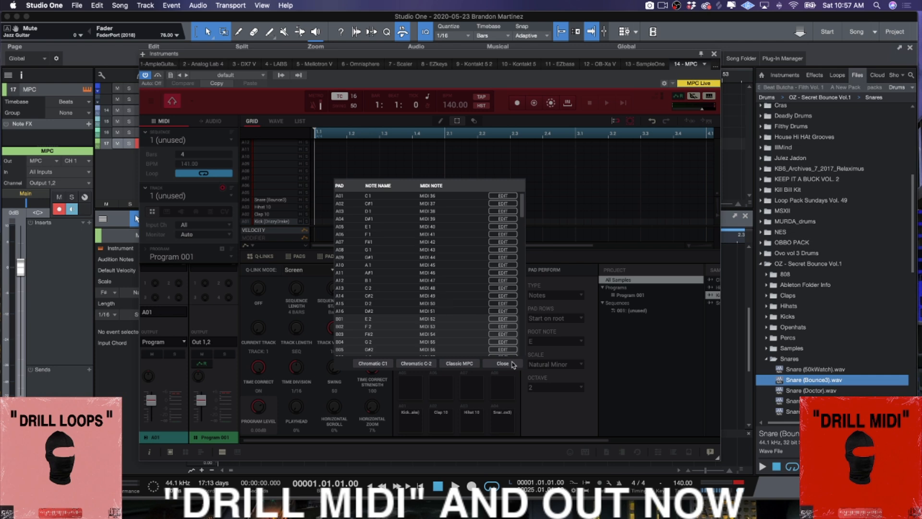
mouse_move(502, 199)
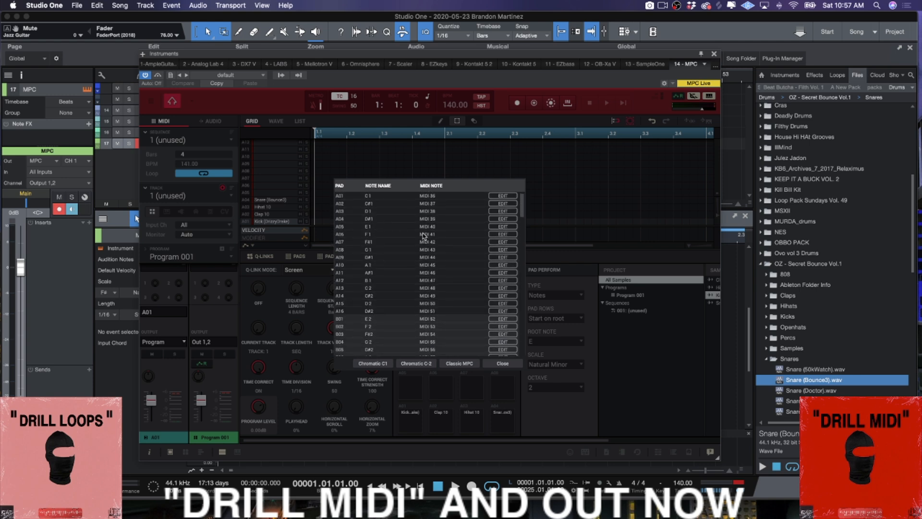
scroll(down, 3)
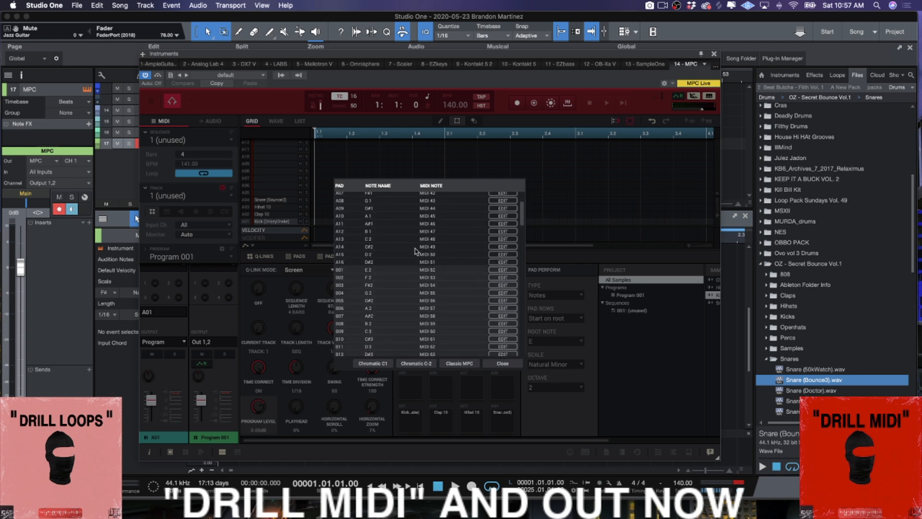
scroll(down, 3)
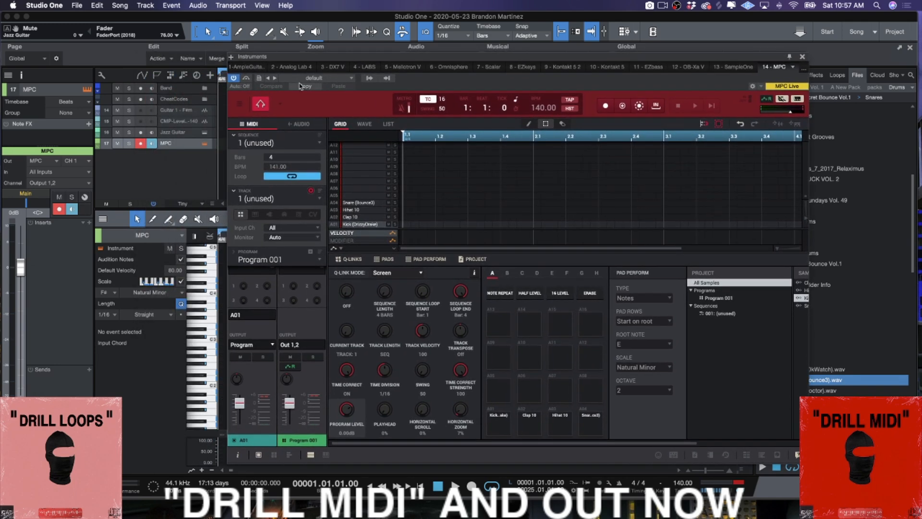
mouse_move(471, 217)
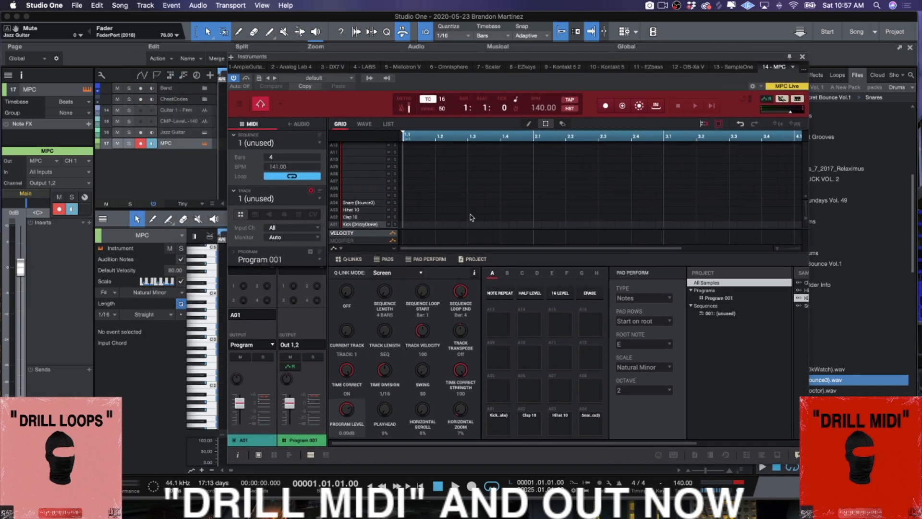
mouse_move(435, 223)
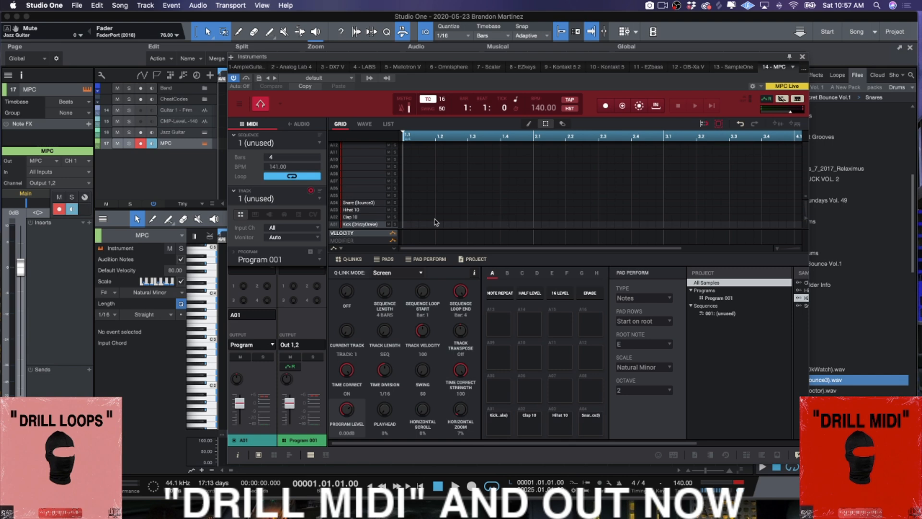
mouse_move(368, 212)
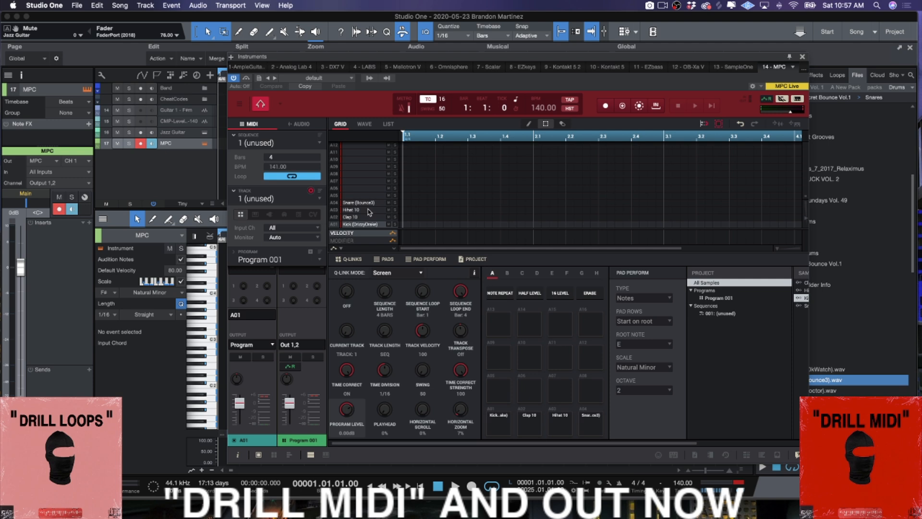
mouse_move(422, 214)
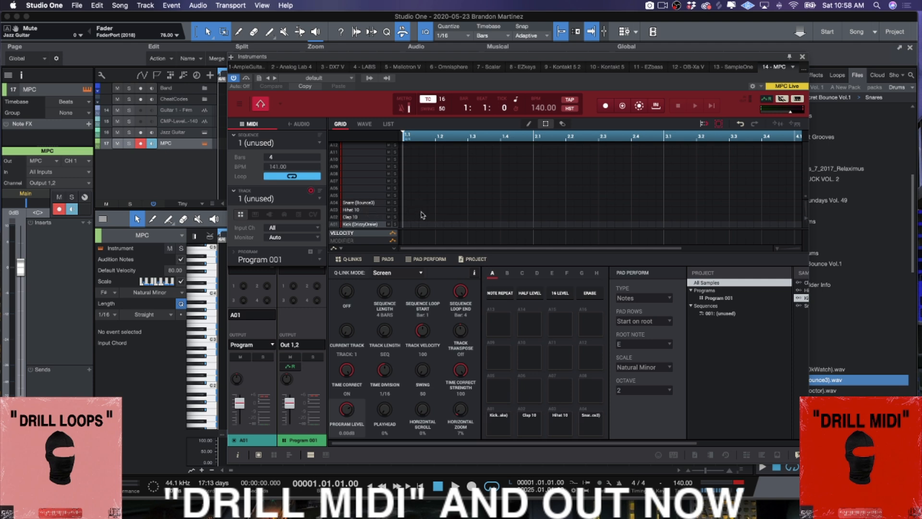
mouse_move(793, 56)
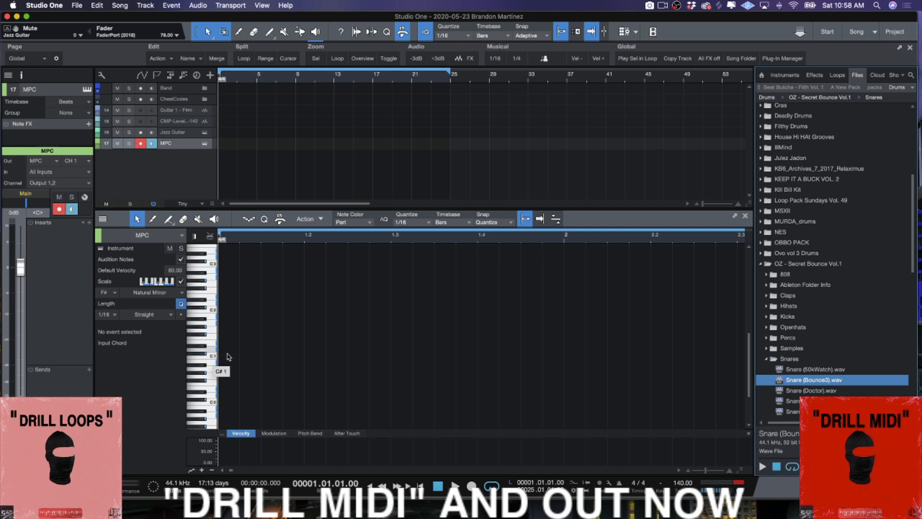
mouse_move(234, 358)
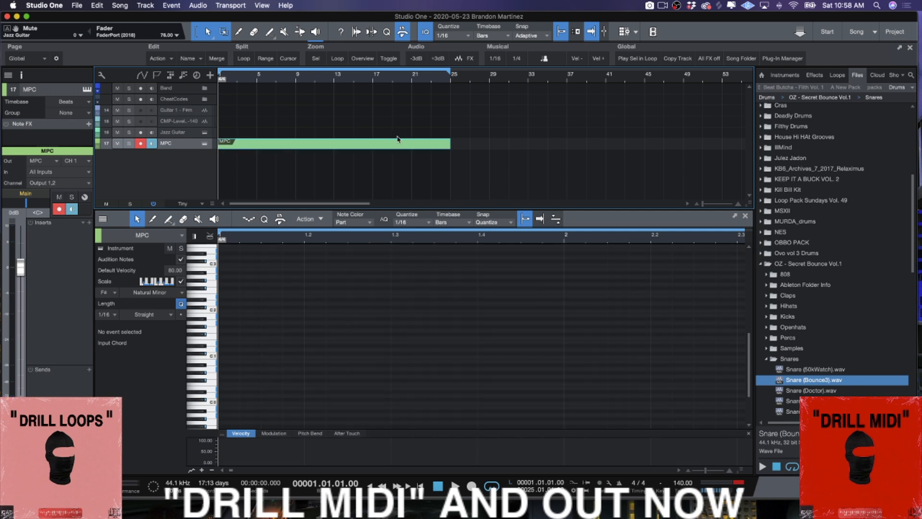
mouse_move(448, 142)
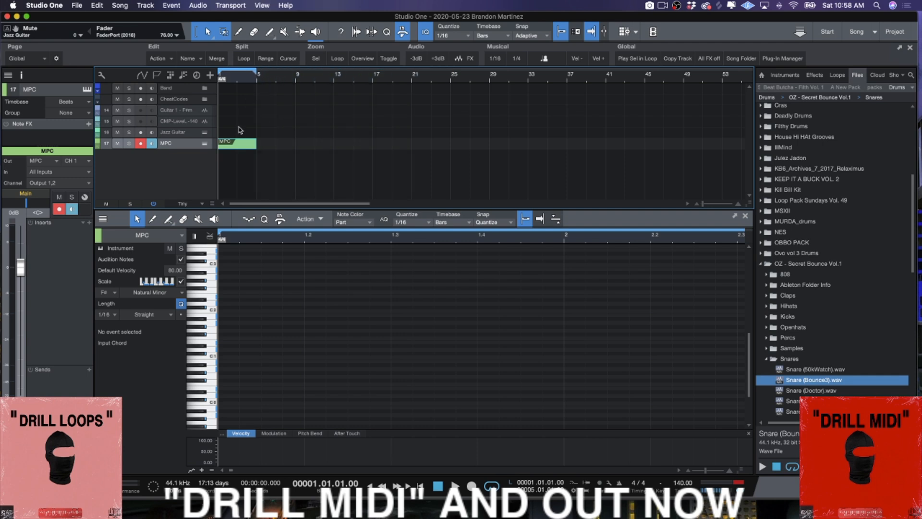
Insert a 16-step, 1/16 pattern into the MPC part and try steps in the editor
right_click(236, 143)
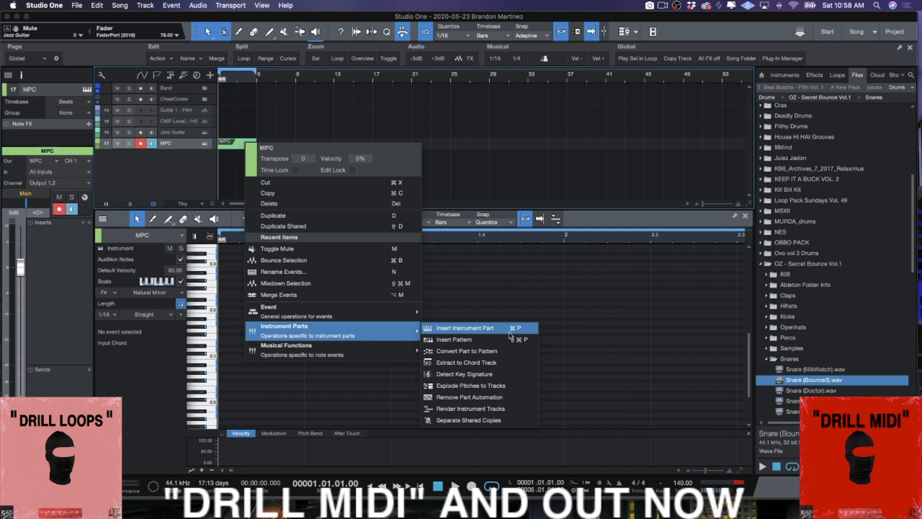
click(464, 328)
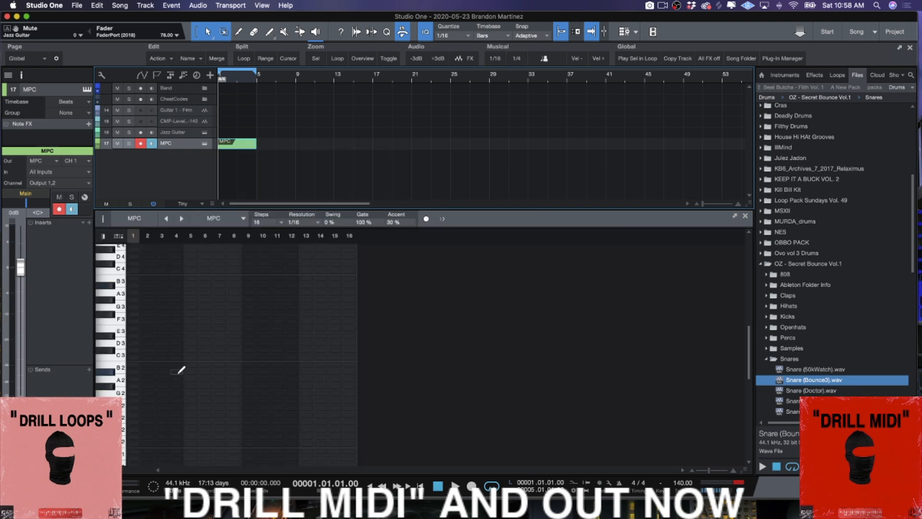
scroll(down, 3)
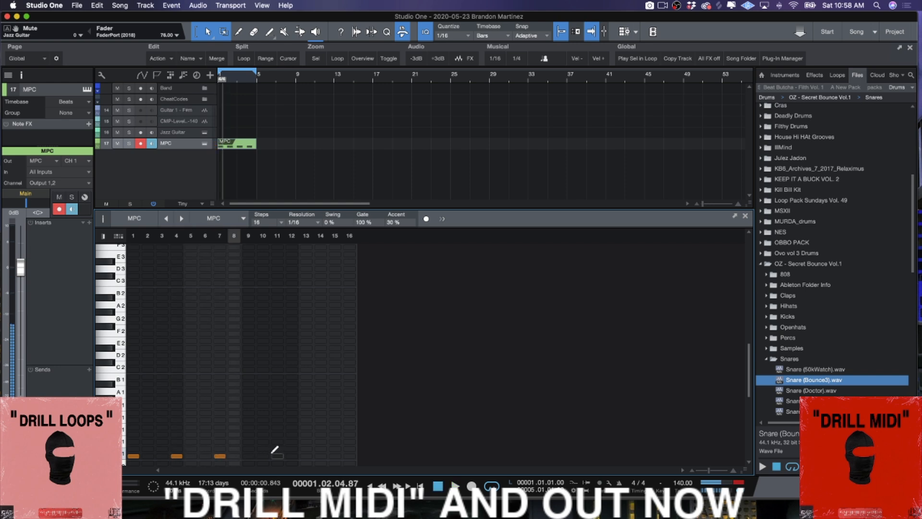
click(269, 455)
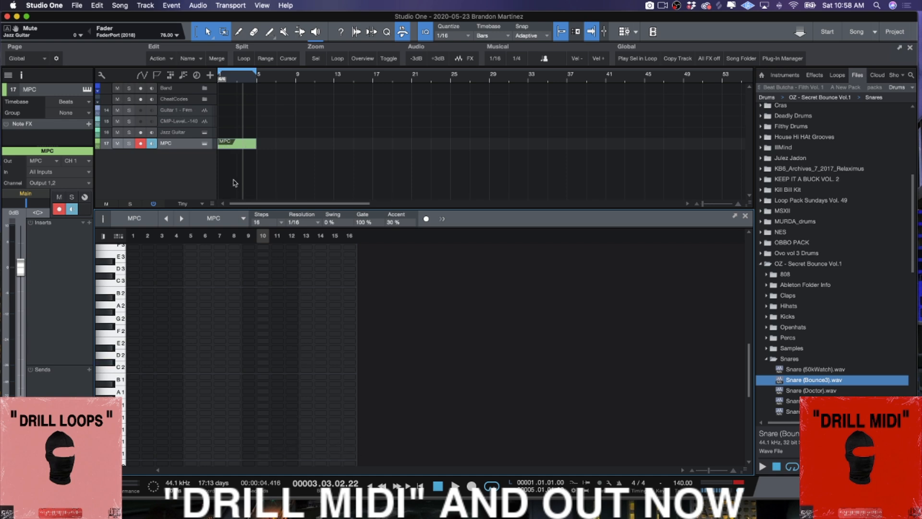
Convert the MPC pattern to a note part and paint C1 and D1 drum notes
right_click(227, 141)
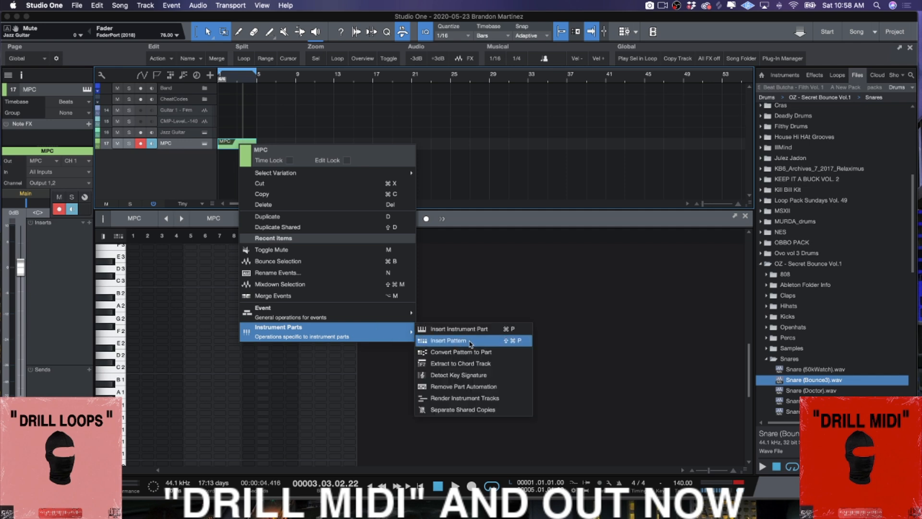
click(447, 341)
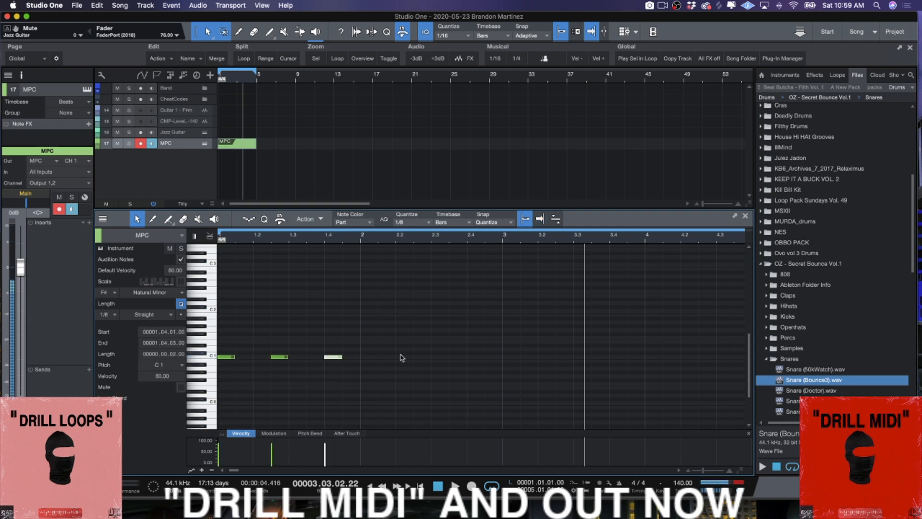
click(403, 356)
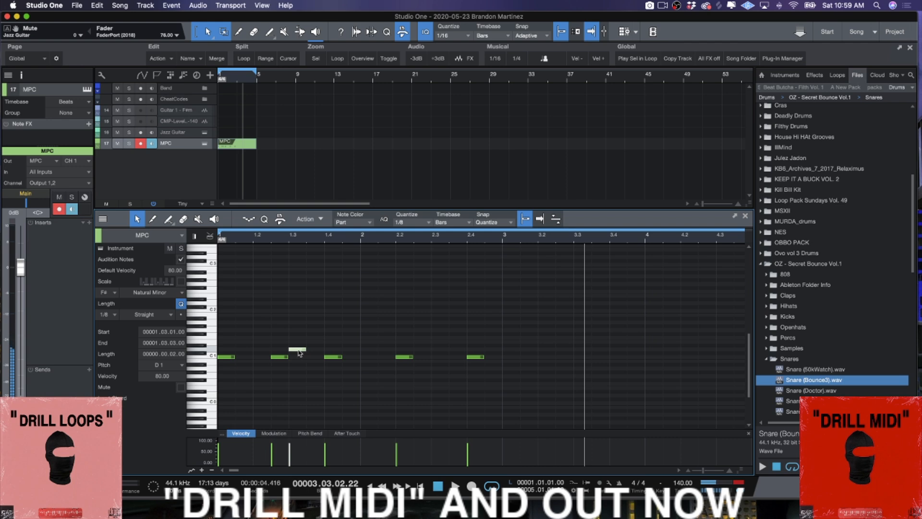
click(438, 354)
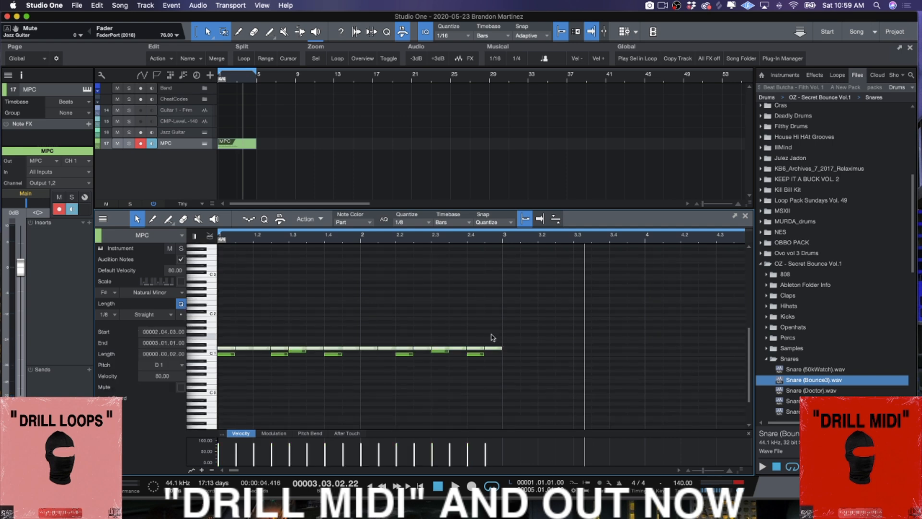
mouse_move(335, 342)
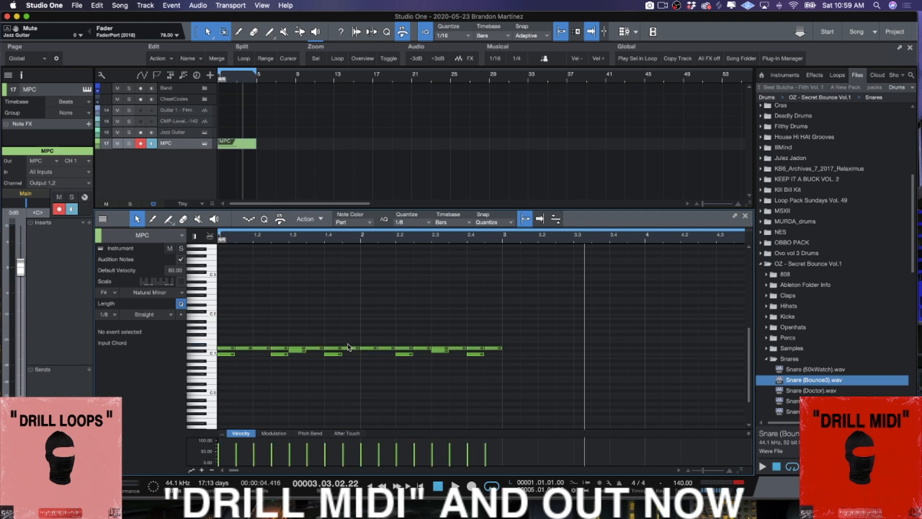
Add D1 notes of different lengths and select a drum note to adjust
click(385, 344)
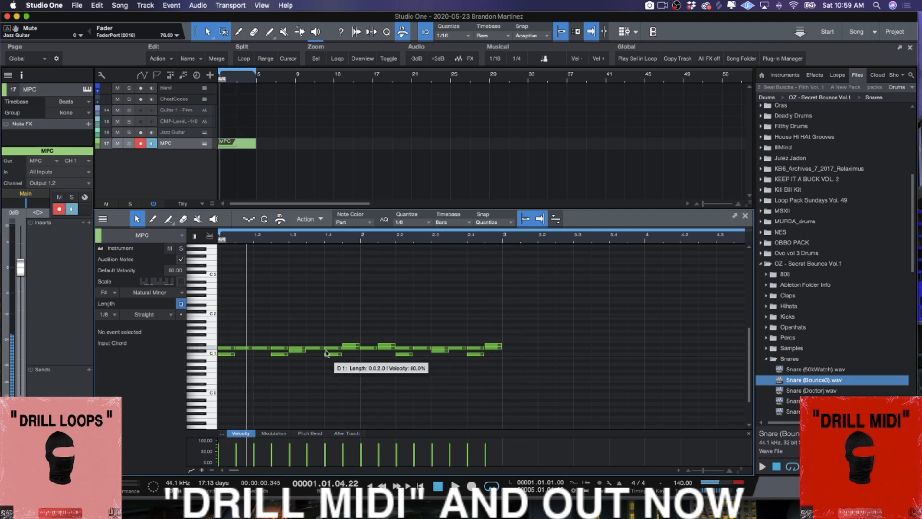
mouse_move(279, 350)
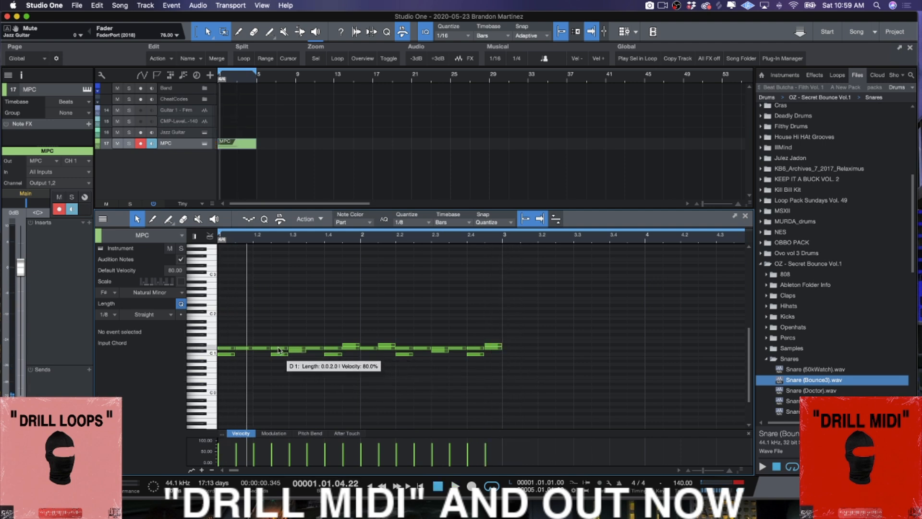
click(280, 348)
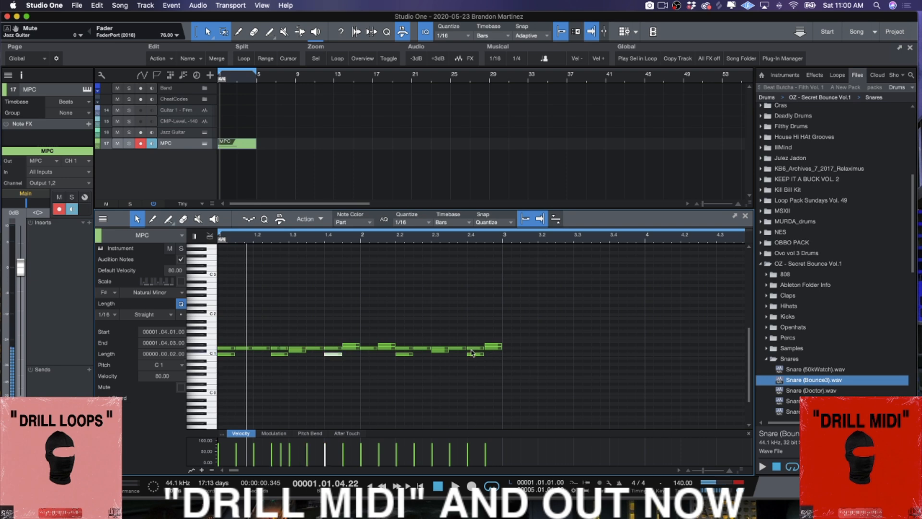
click(421, 348)
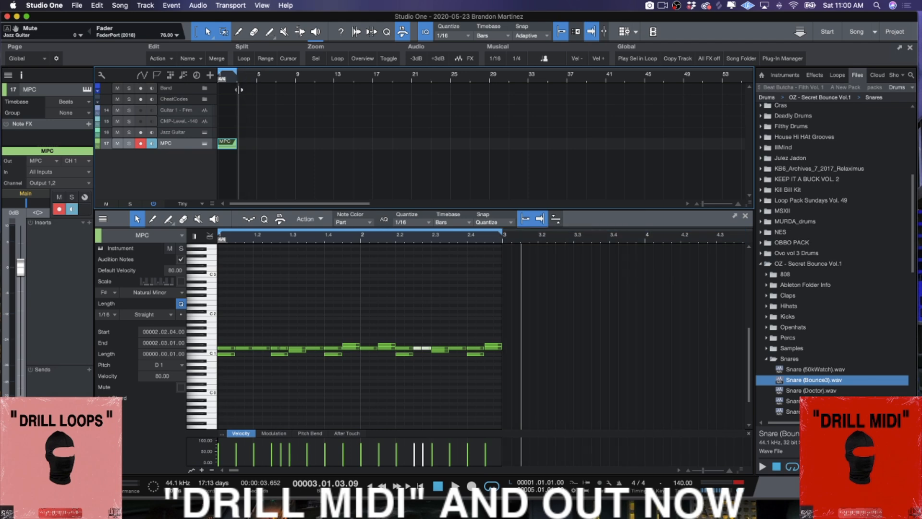
mouse_move(239, 164)
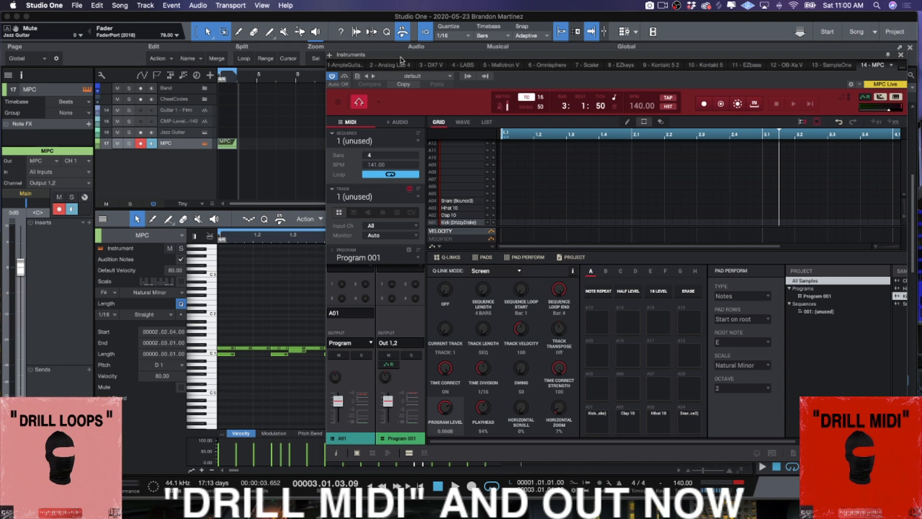
mouse_move(554, 210)
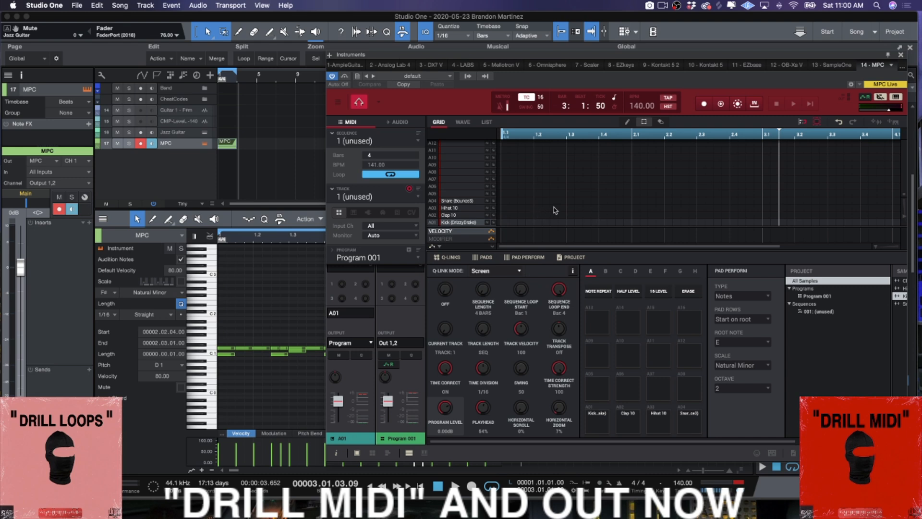
mouse_move(707, 111)
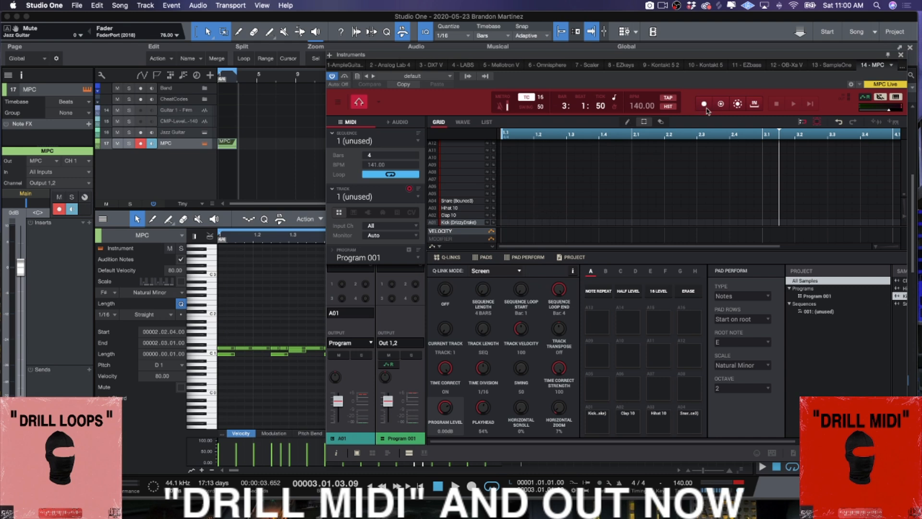
mouse_move(704, 105)
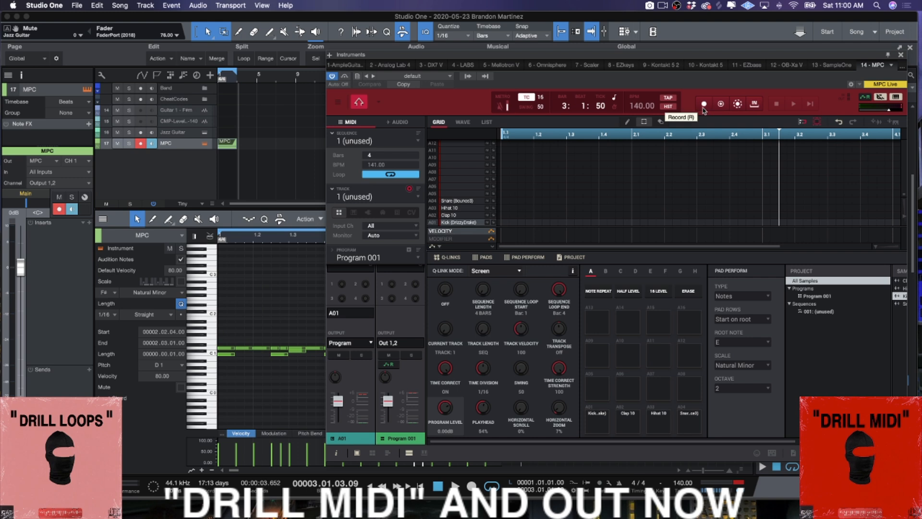
Start the MPC Record button to capture the drum notes into Sequence 01
click(793, 103)
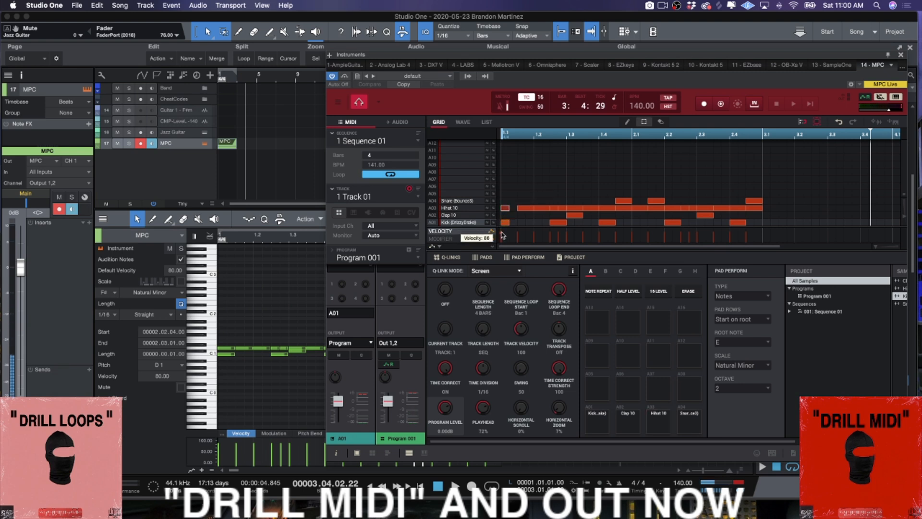
mouse_move(552, 192)
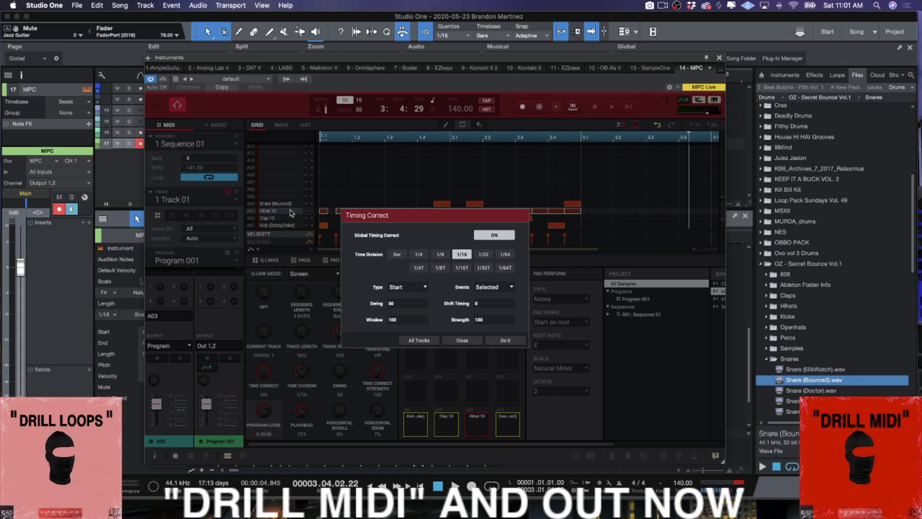
Set Swing 51 with global timing correction on and apply it to Hihat 10
click(493, 234)
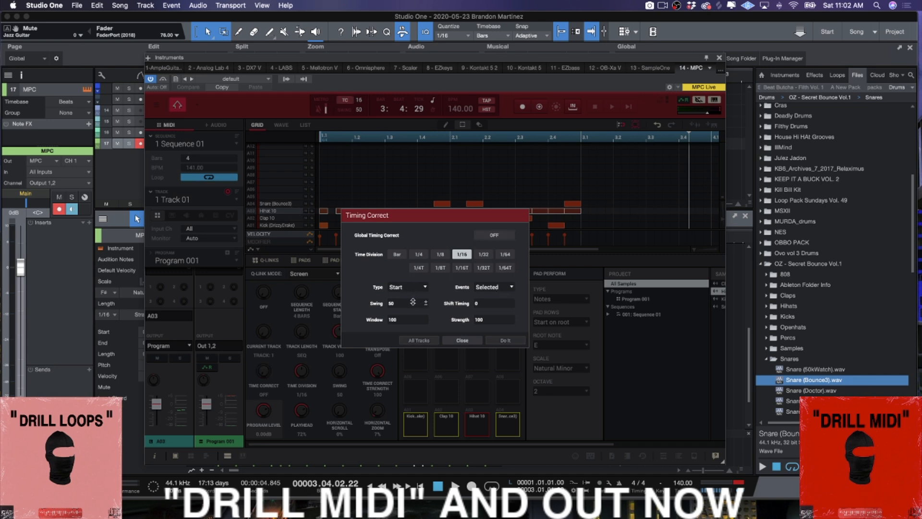
click(411, 301)
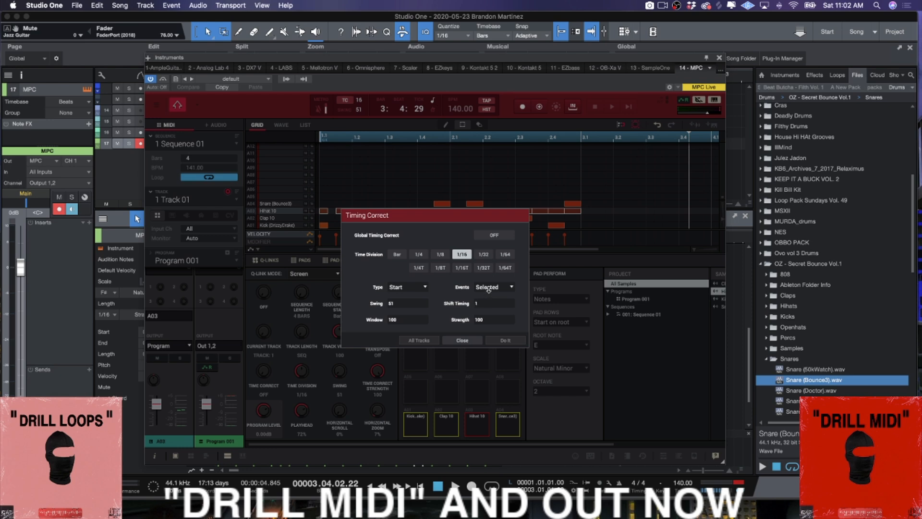
mouse_move(544, 210)
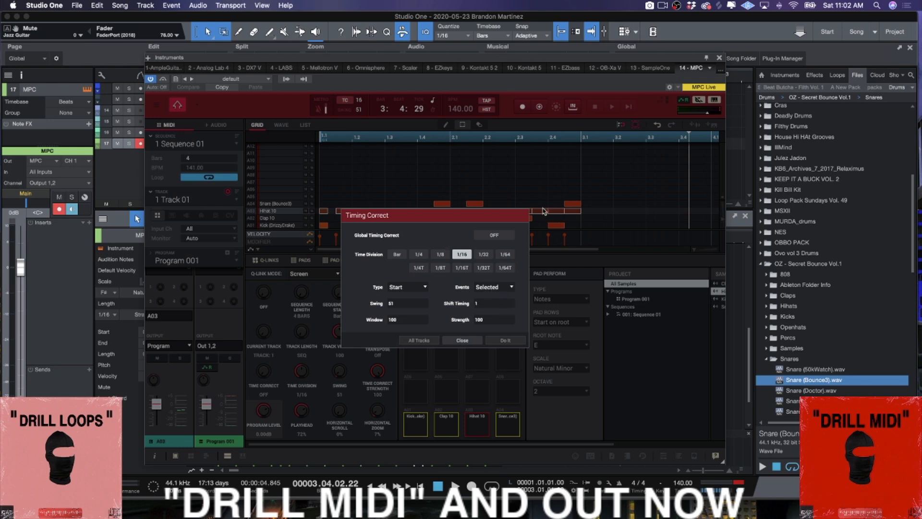
mouse_move(518, 212)
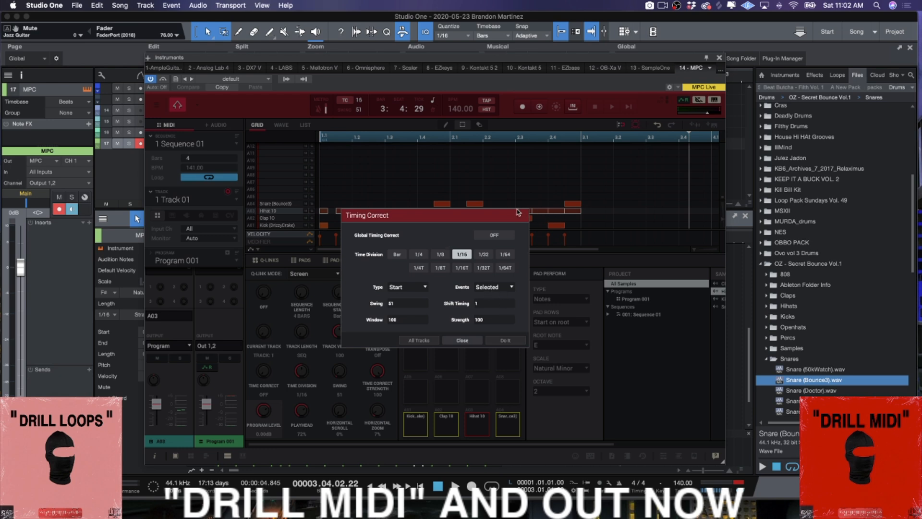
mouse_move(470, 343)
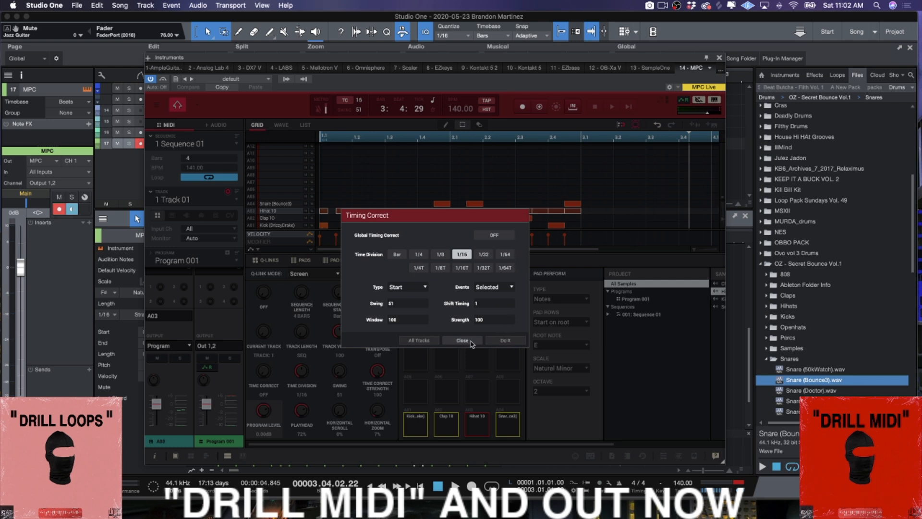
mouse_move(521, 304)
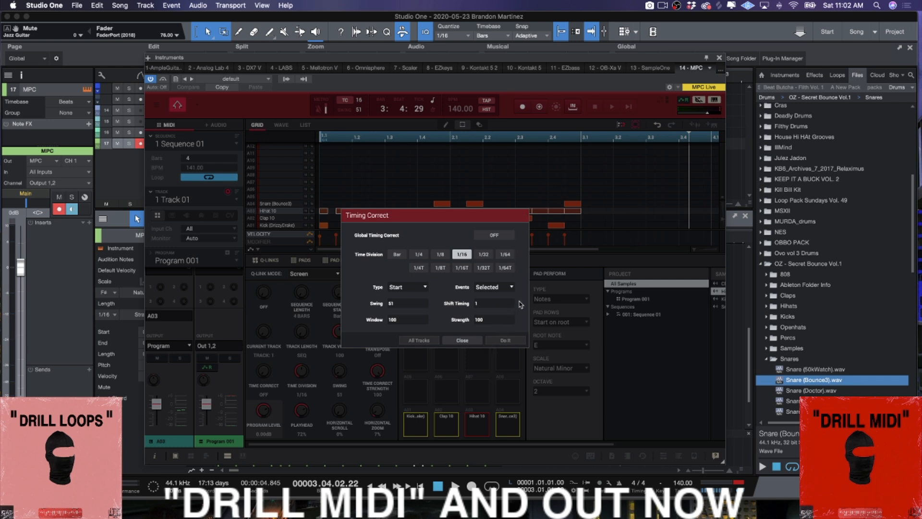
click(493, 235)
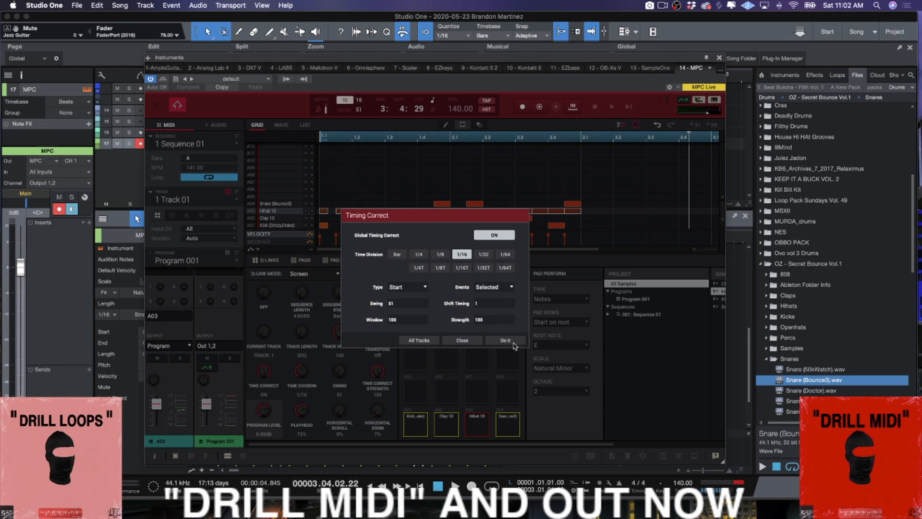
click(504, 340)
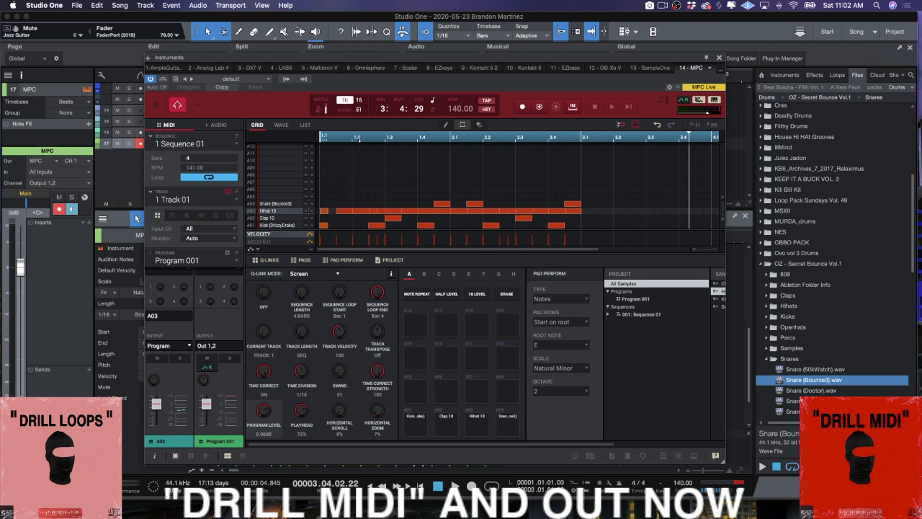
Apply 1/8 timing correction with swing 53 to the kick notes
click(376, 411)
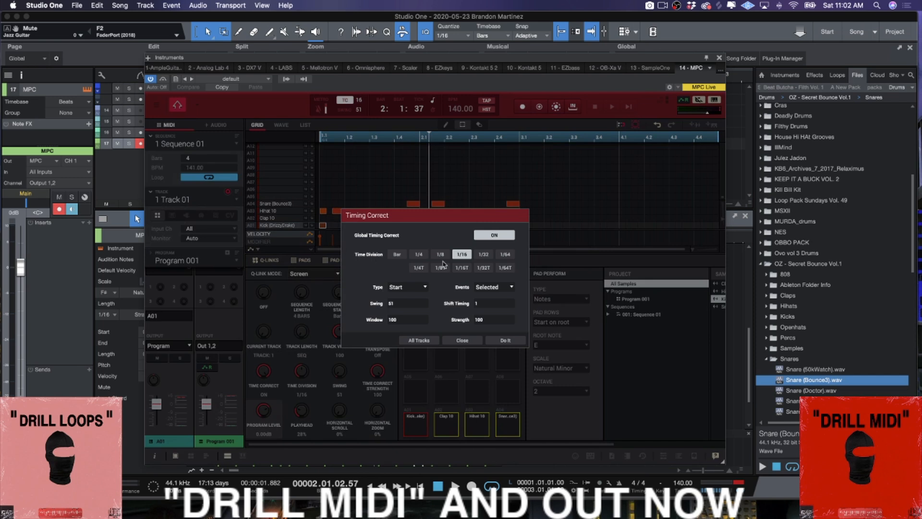
click(439, 254)
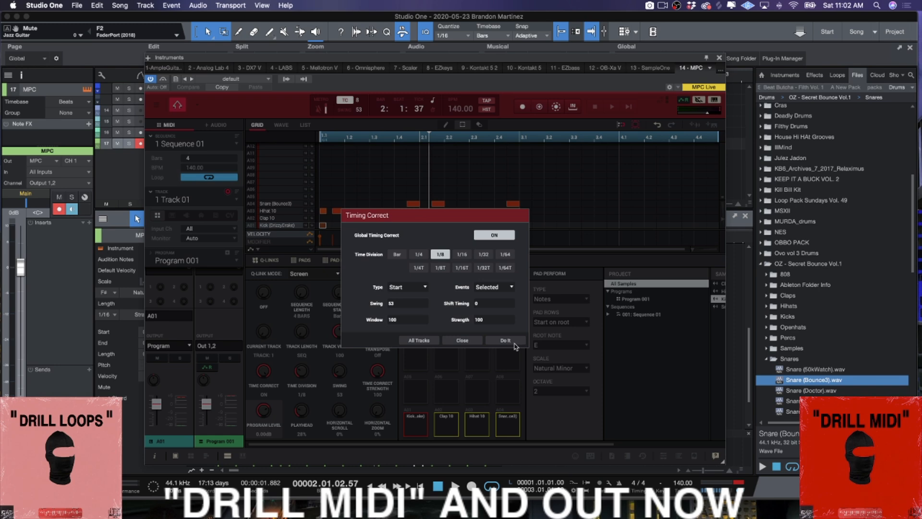
click(505, 340)
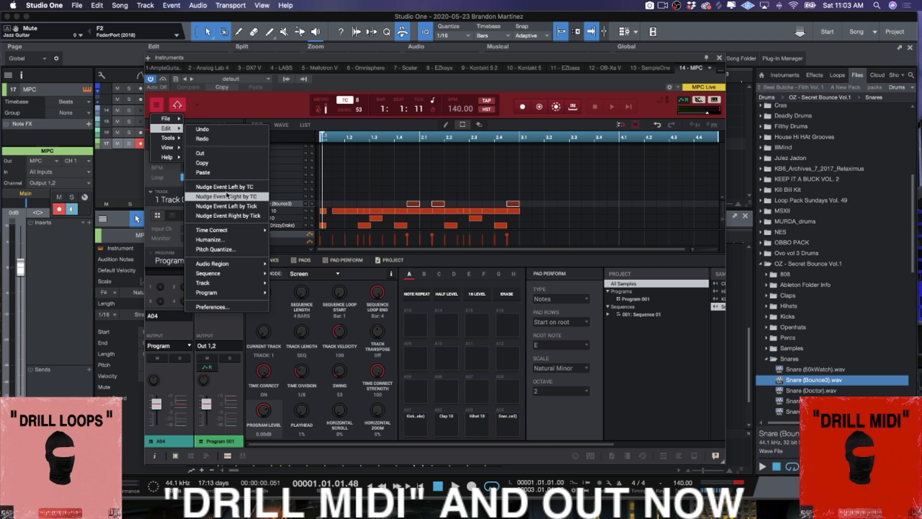
Apply the 1/8 correction with swing 55 to the snare hits via Do It
click(211, 230)
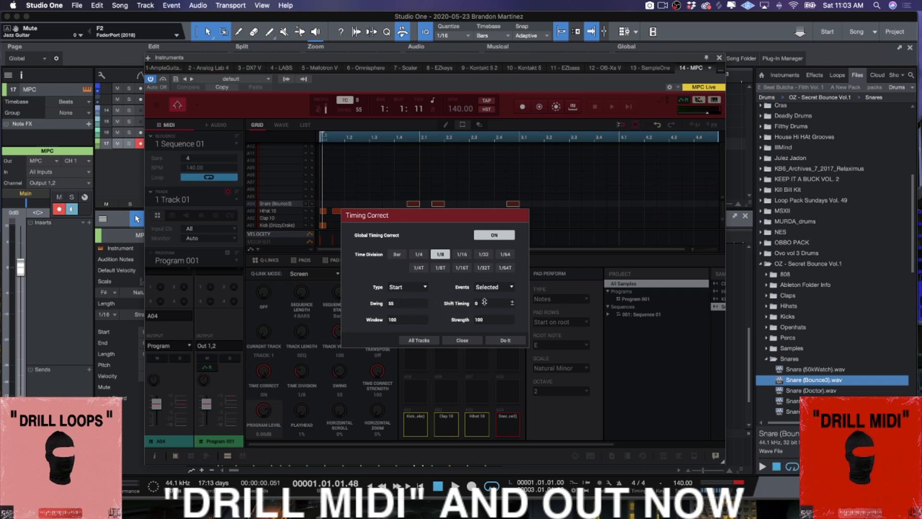
click(492, 303)
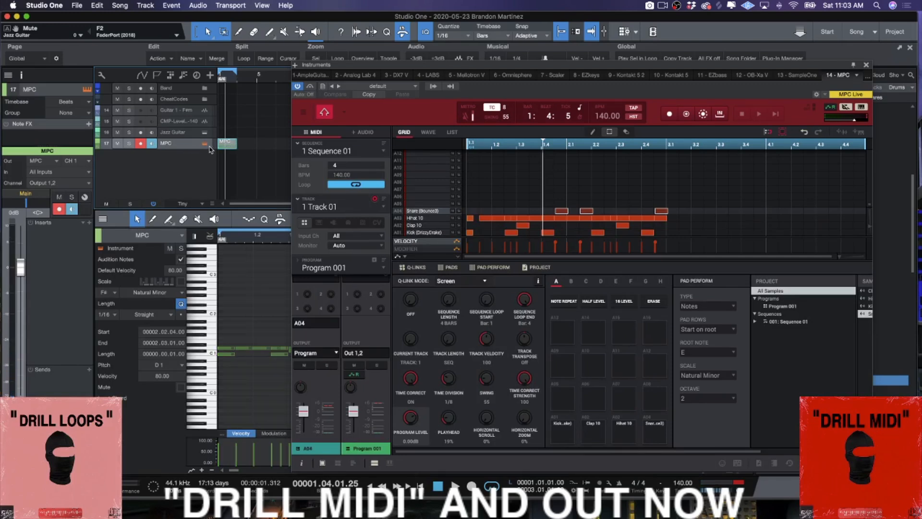
Lower the snare pad A04 level to about -8 dB
click(758, 113)
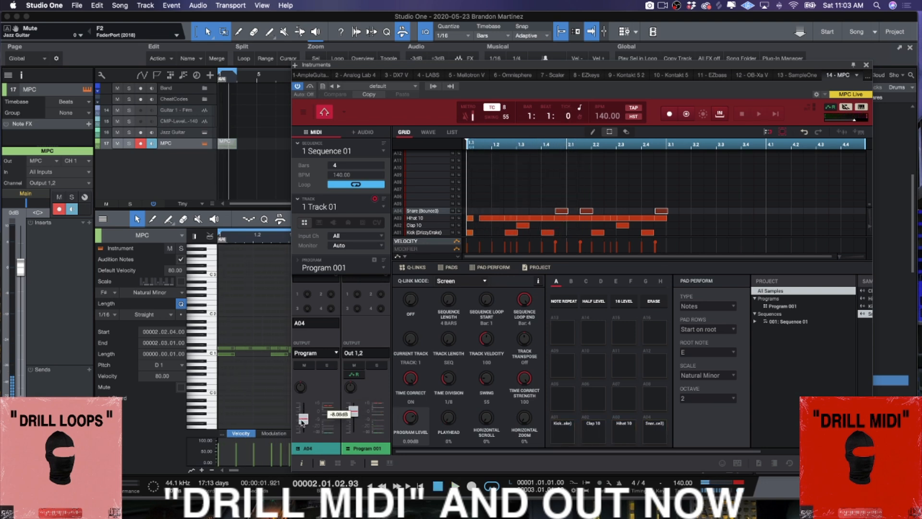
click(757, 115)
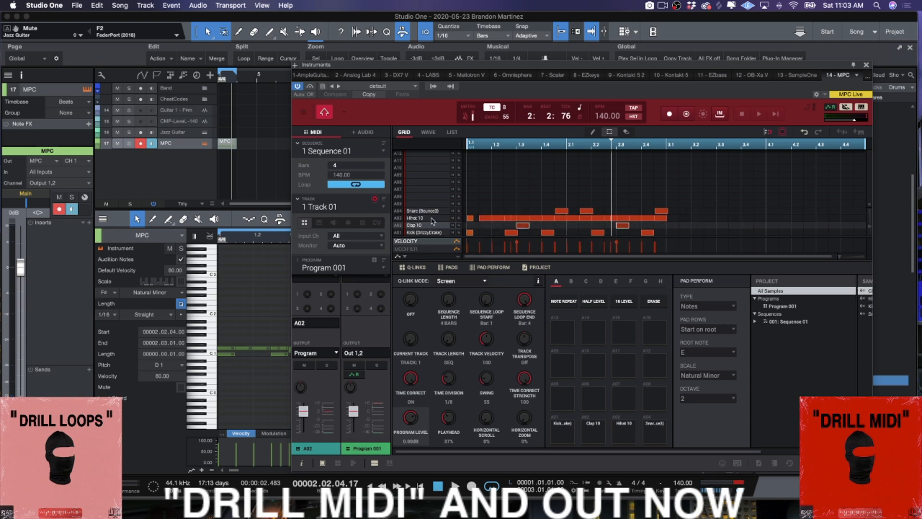
mouse_move(322, 445)
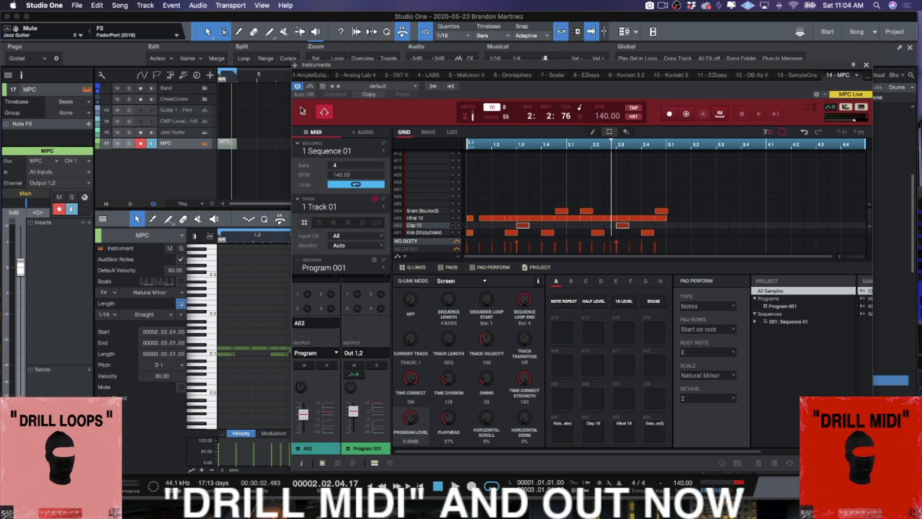
Apply 1/8 time correction to the clap hits with 50% swing and -1 shift timing
click(302, 112)
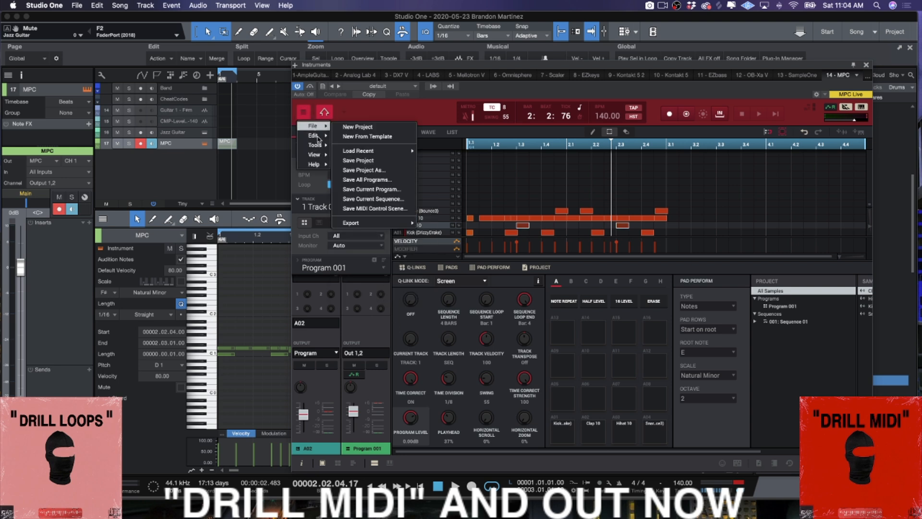
click(312, 135)
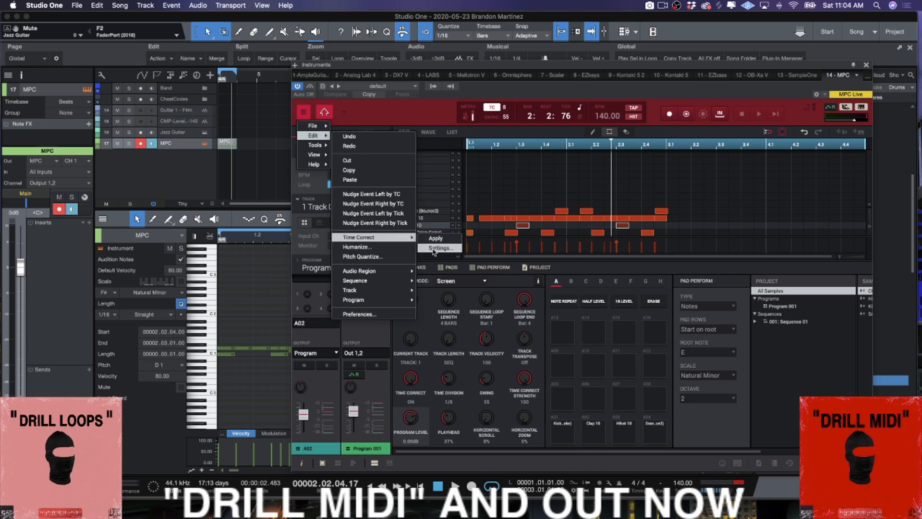
click(440, 247)
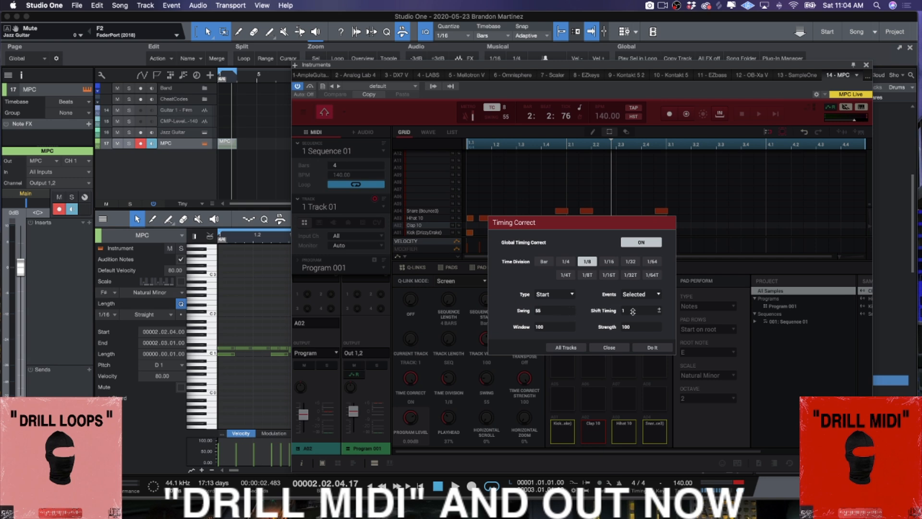
click(659, 312)
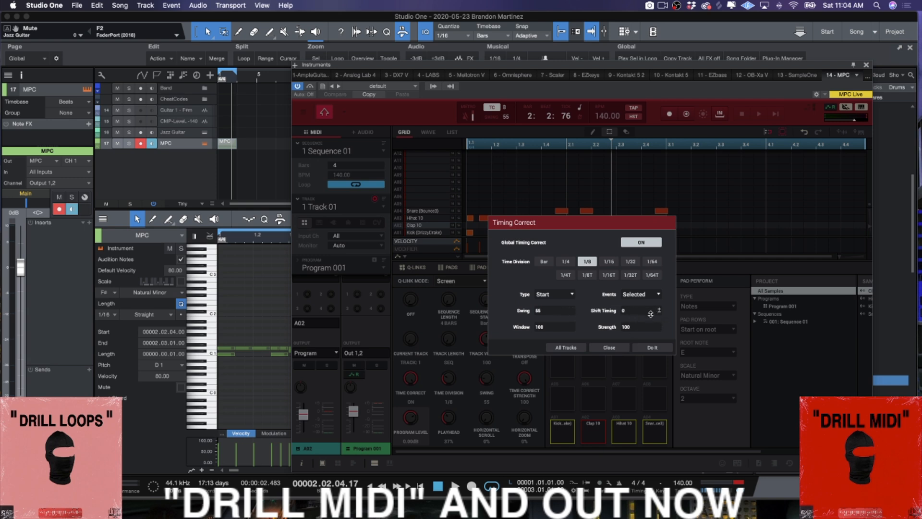
click(657, 312)
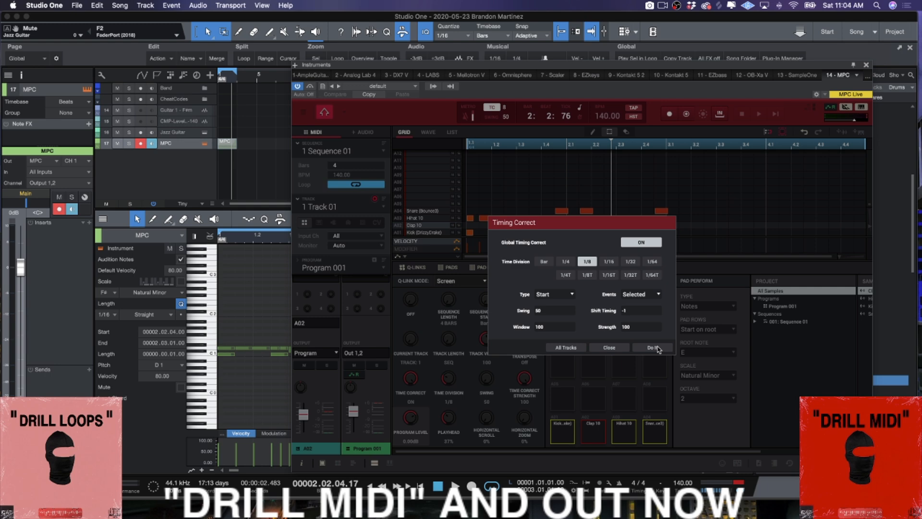
click(651, 347)
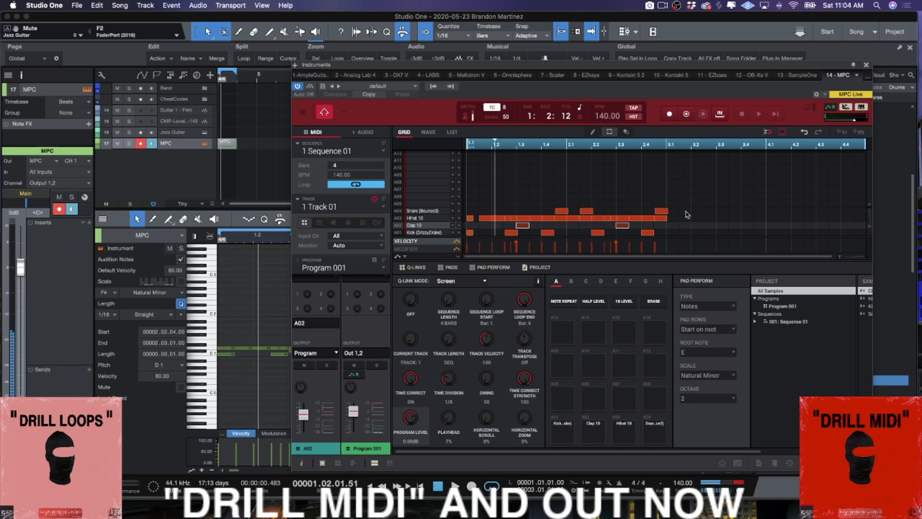
mouse_move(669, 234)
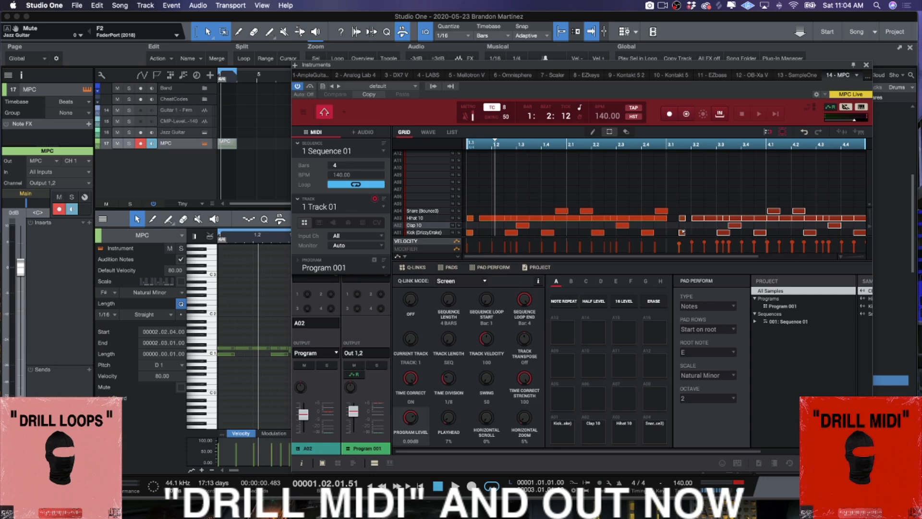
mouse_move(682, 231)
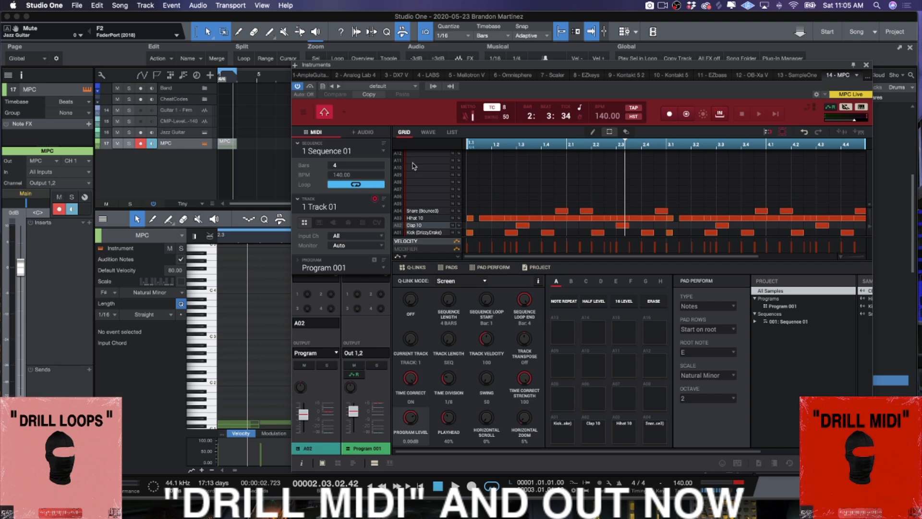
mouse_move(734, 137)
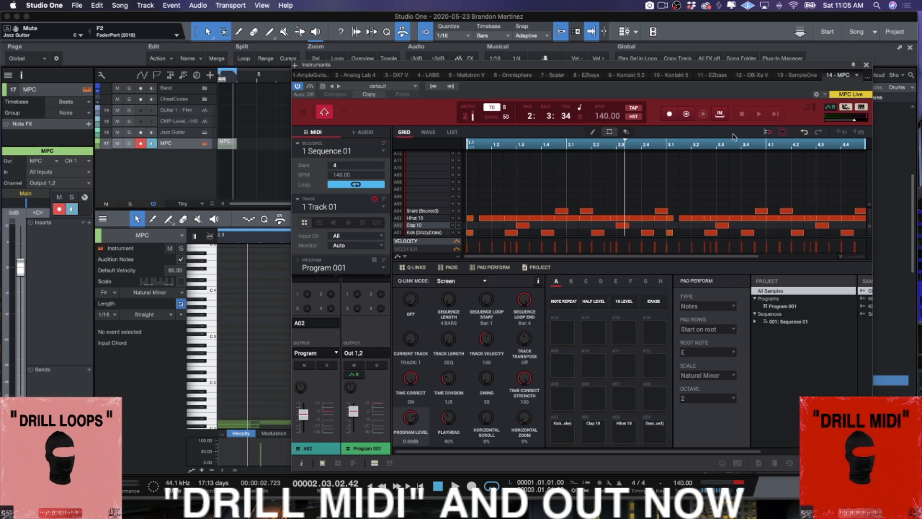
mouse_move(664, 123)
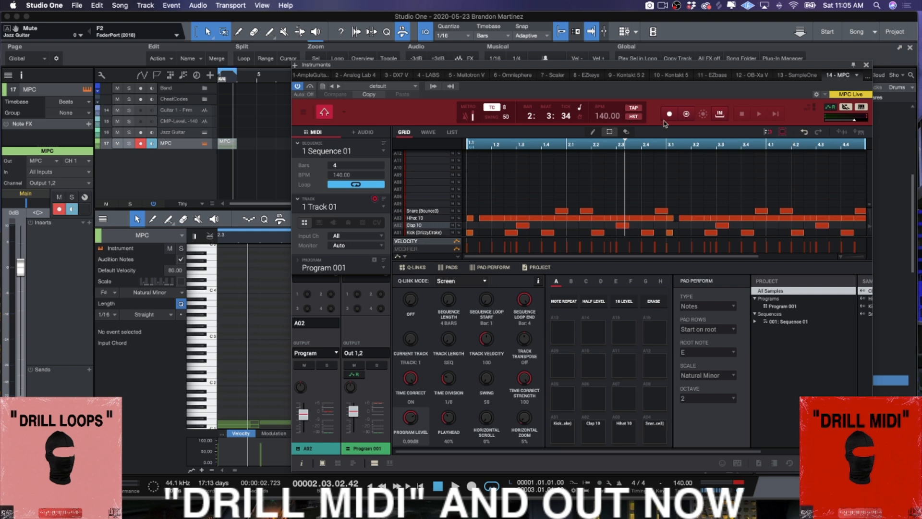
mouse_move(289, 122)
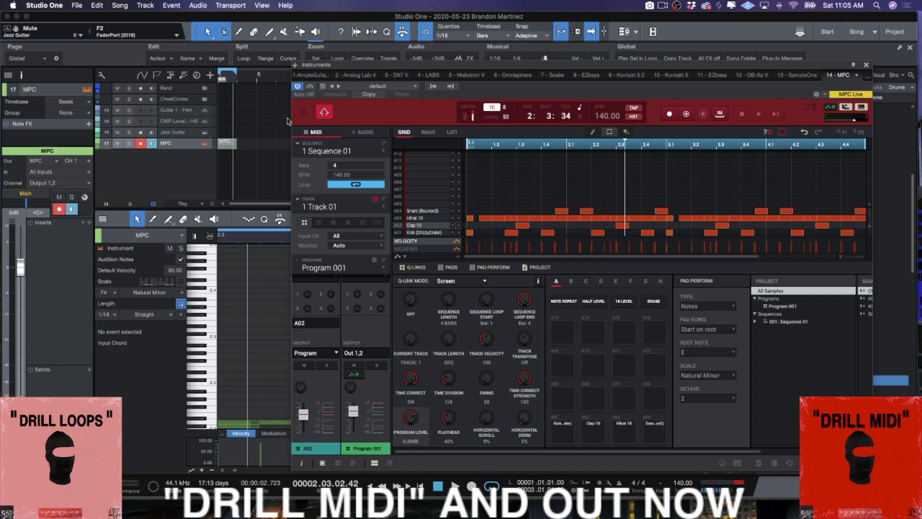
Go through the MPC Edit menu to the Track commands to explode the sequence
click(303, 112)
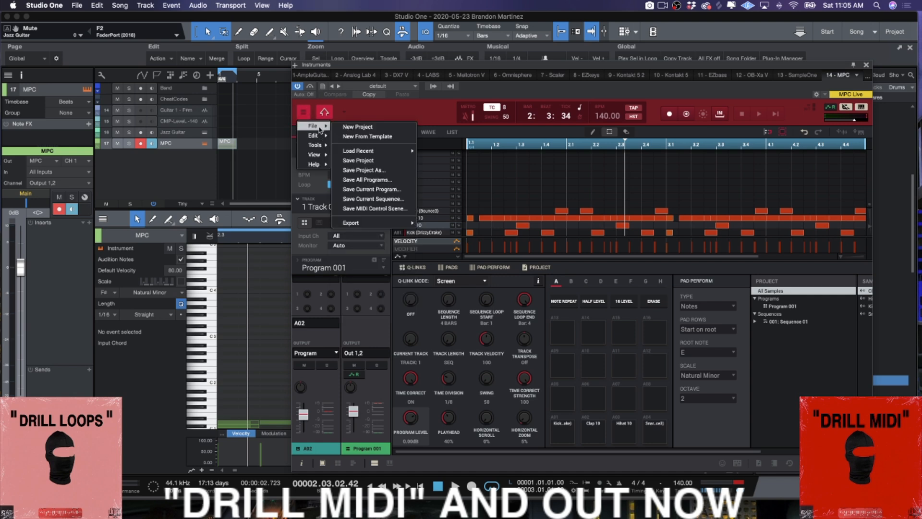
click(315, 145)
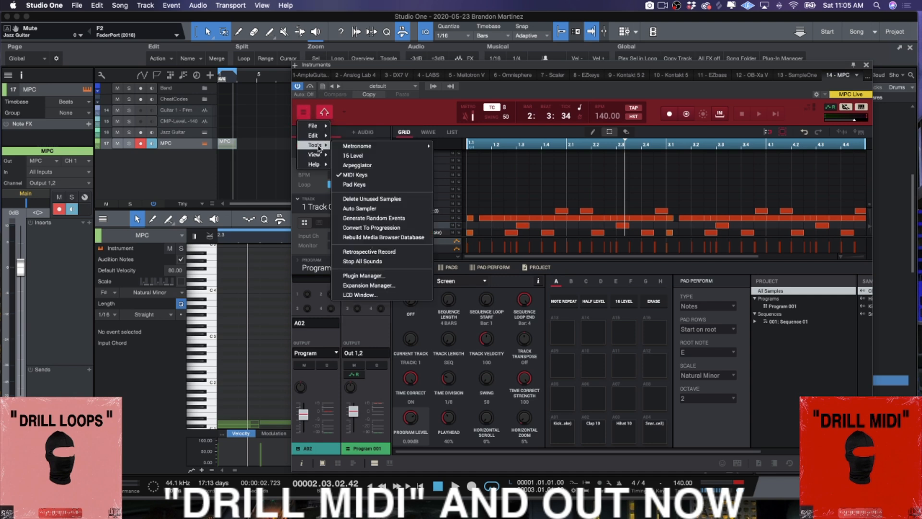
click(314, 136)
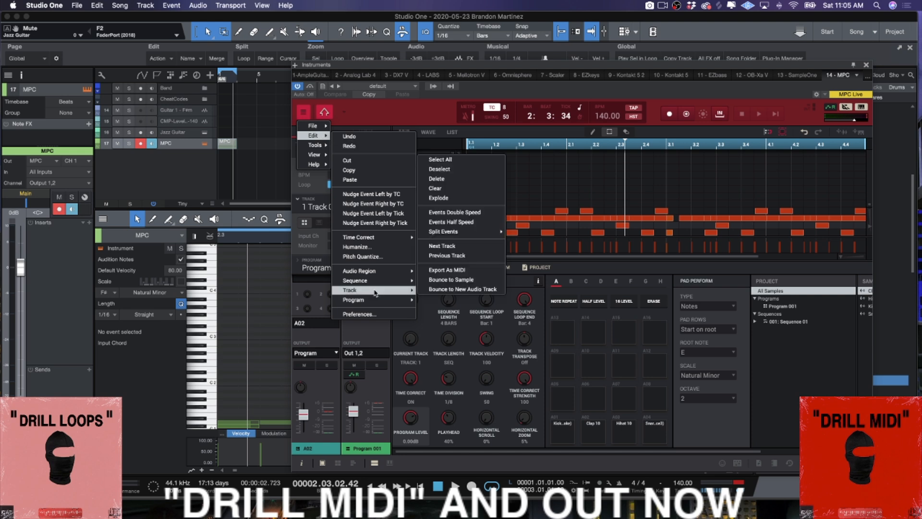
mouse_move(474, 231)
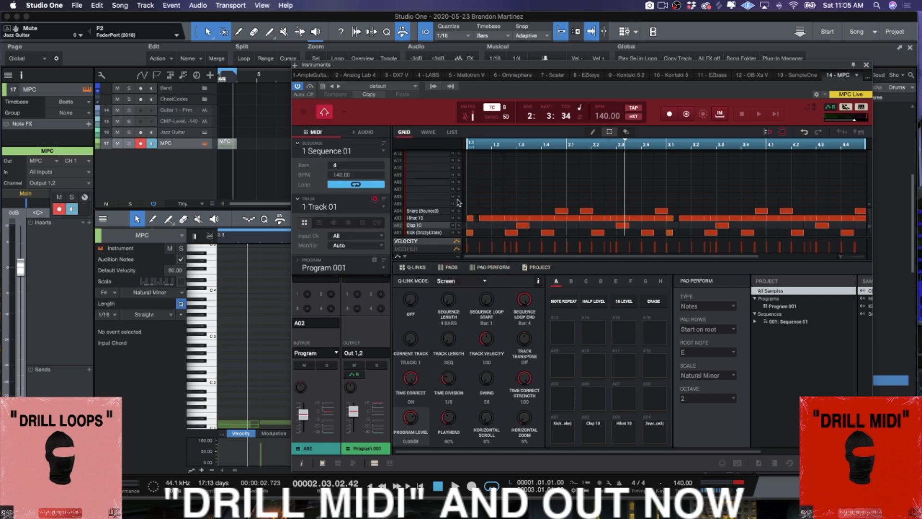
mouse_move(377, 211)
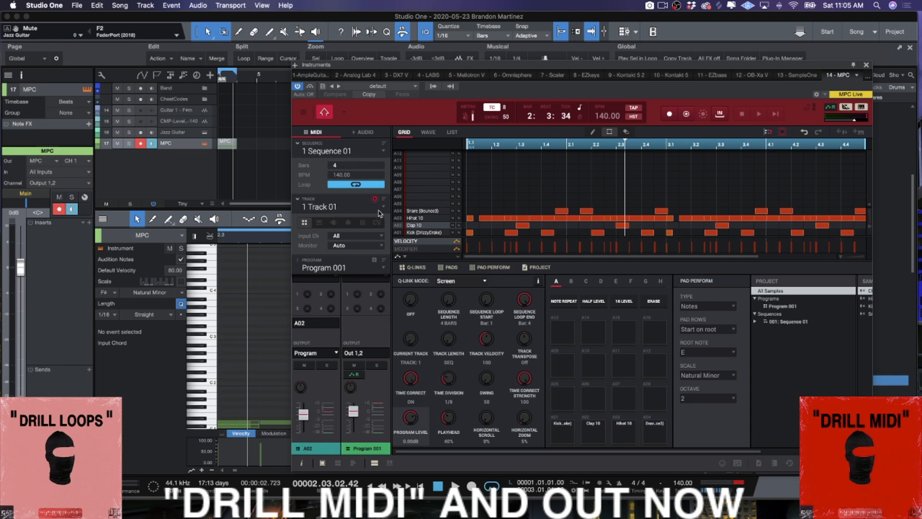
Select the Clap 10 sequence track for bouncing to audio
click(341, 207)
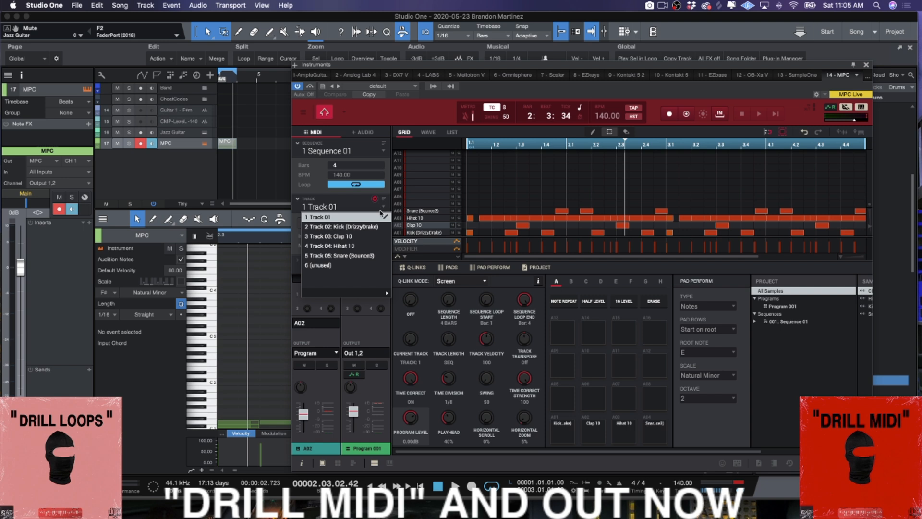
click(341, 226)
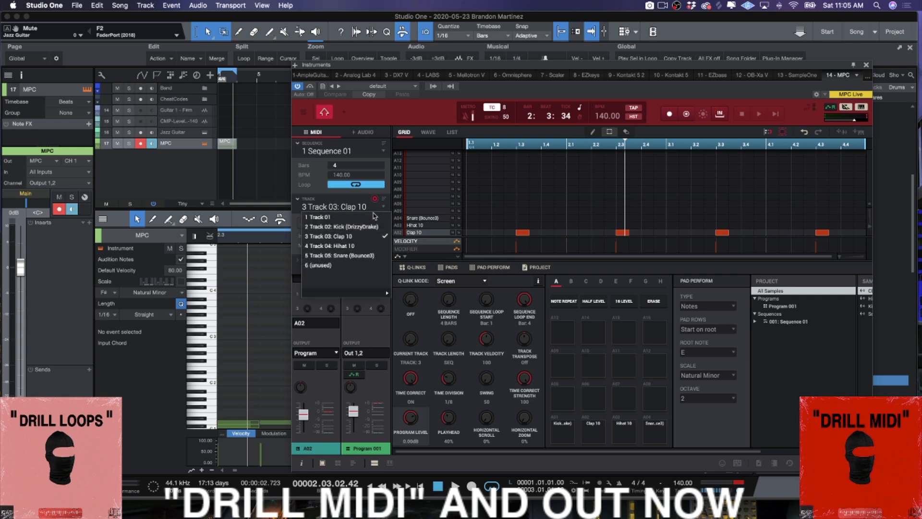
click(341, 226)
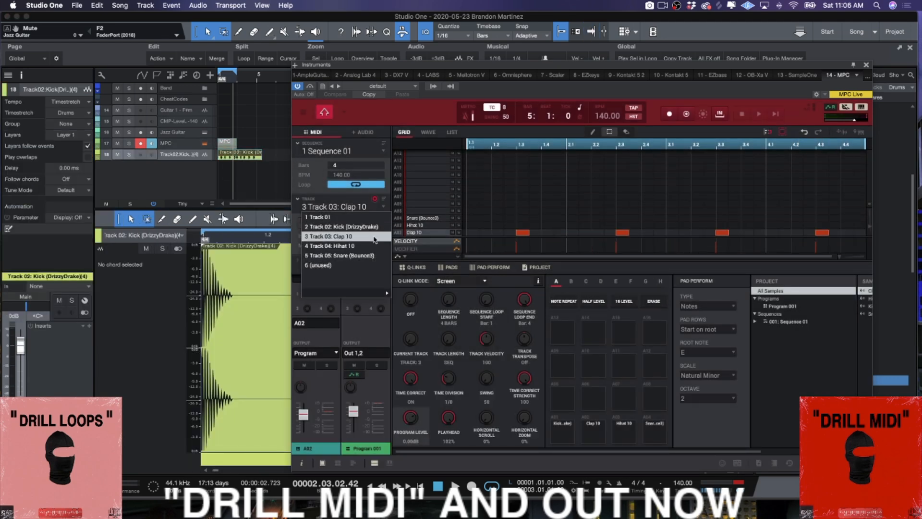
click(337, 236)
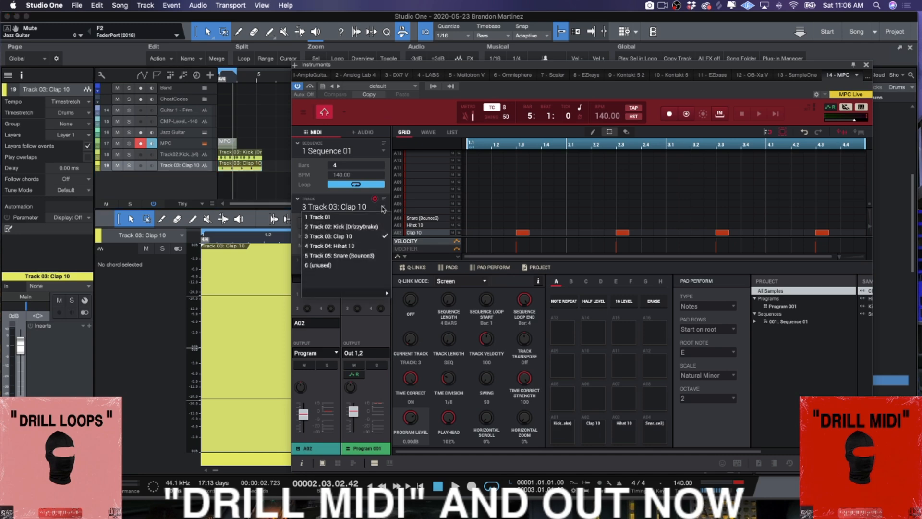
Switch to the Snare (Bounce3) track, close the MPC window and view the bounced kick audio
click(338, 246)
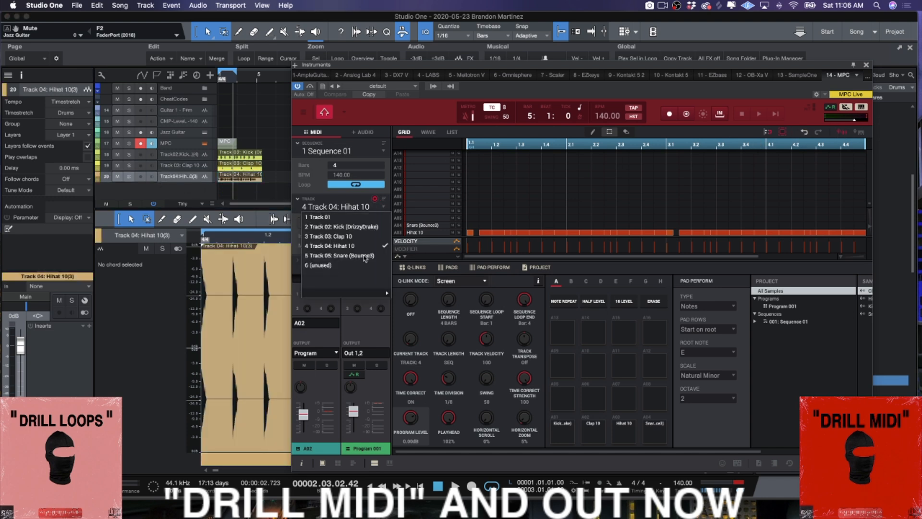
click(338, 255)
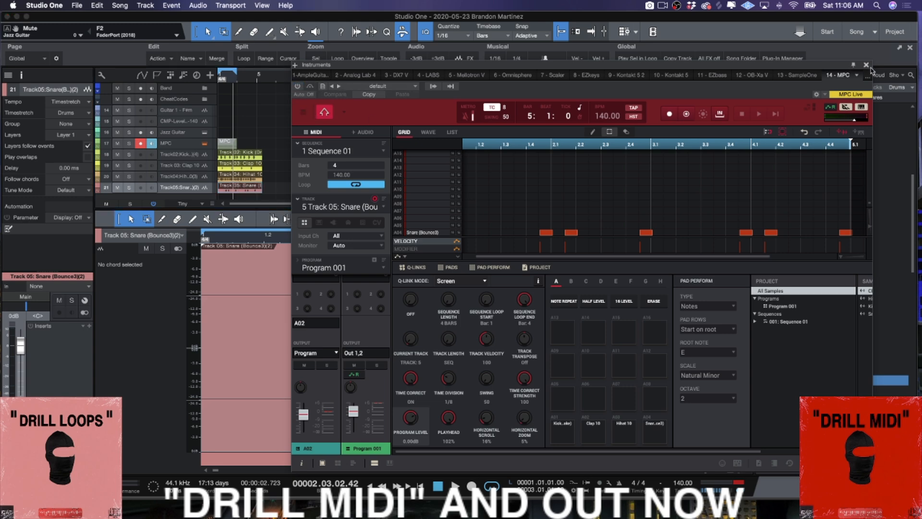
right_click(176, 138)
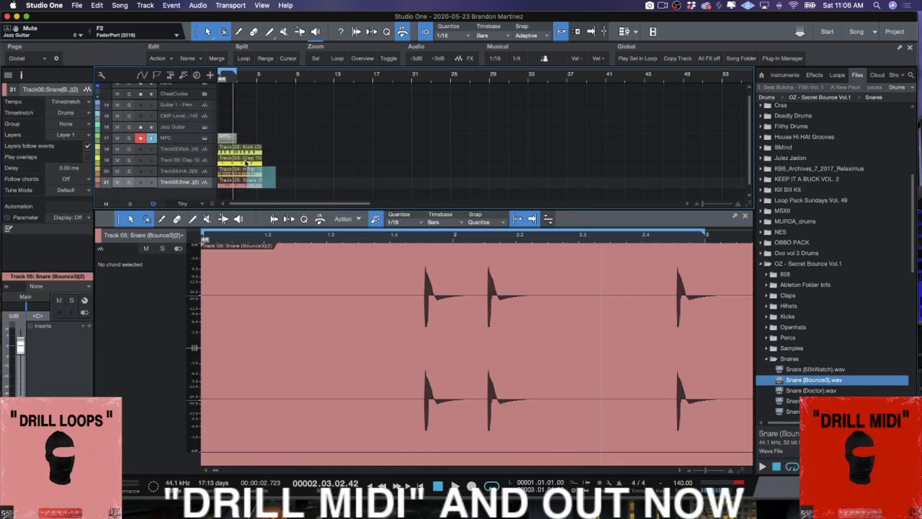
click(235, 148)
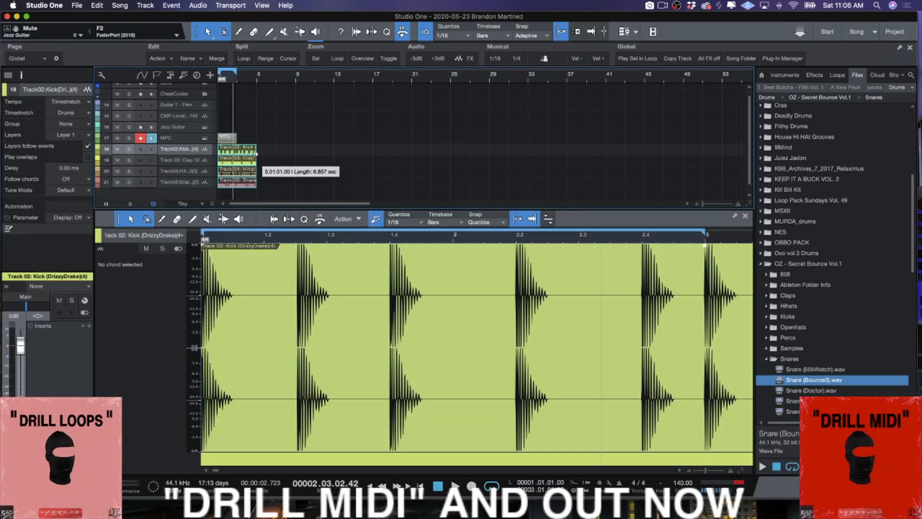